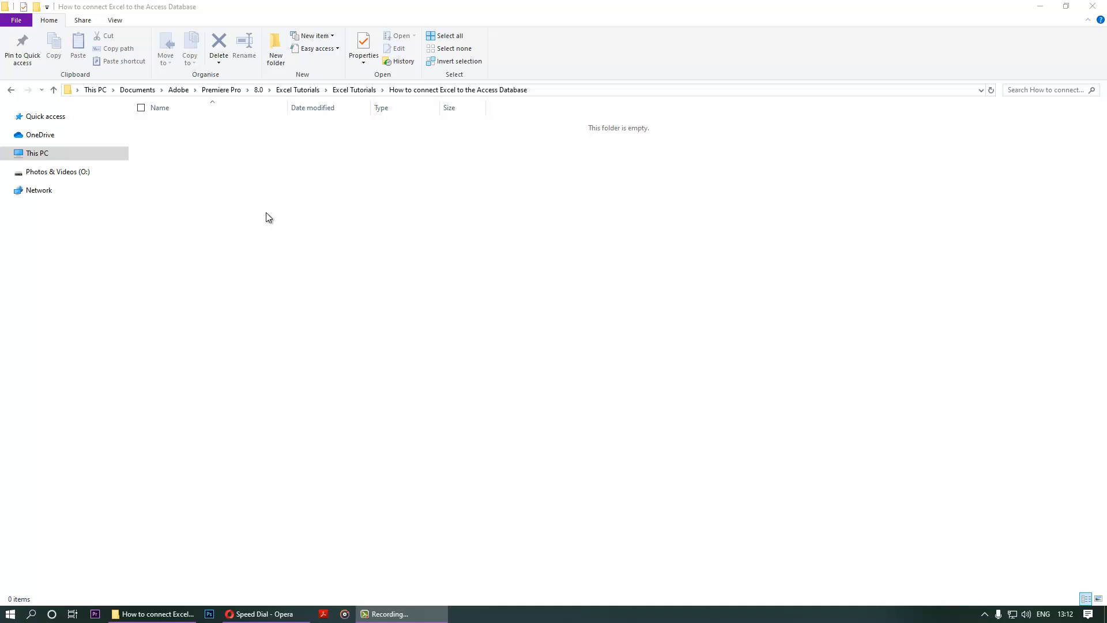
mouse_move(222, 184)
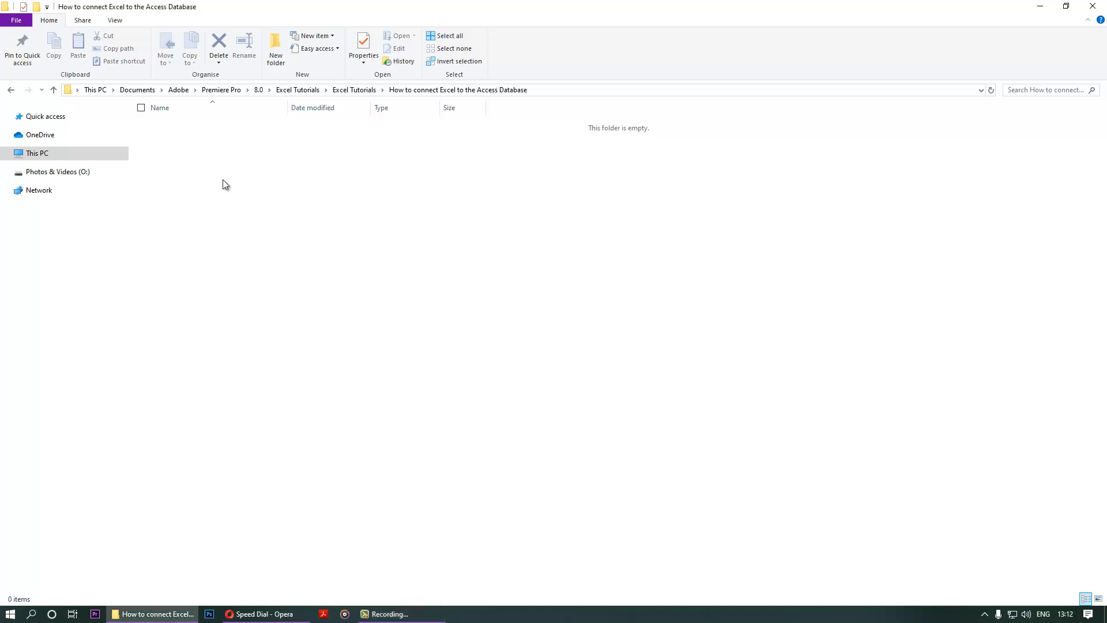
Create a new Microsoft Access Database file in the folder and name it 'simple table'.
right_click(222, 185)
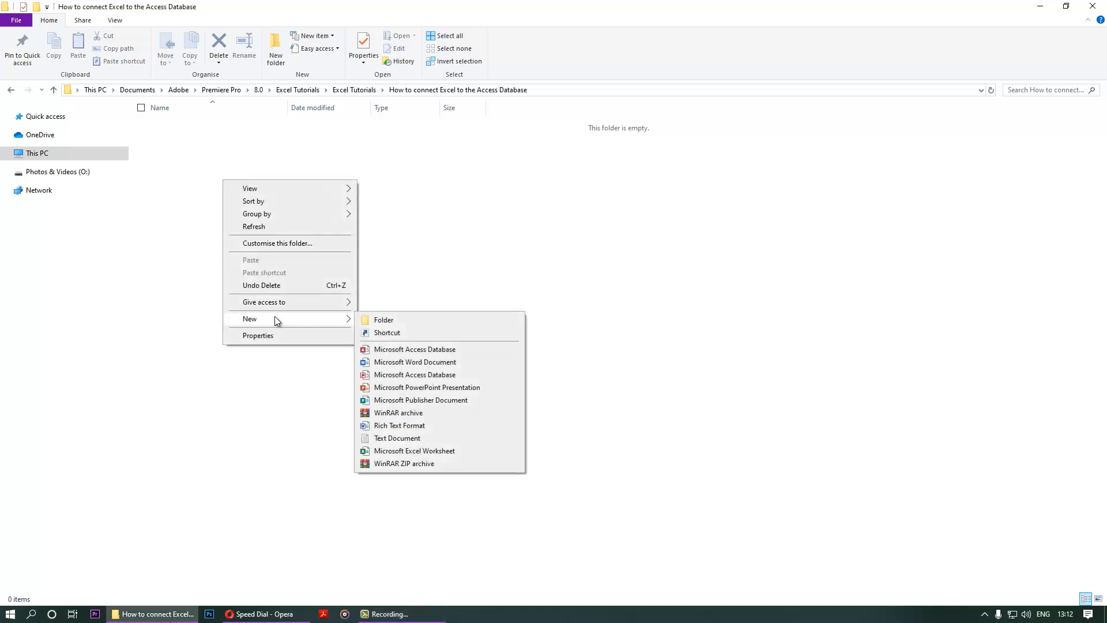
mouse_move(413, 351)
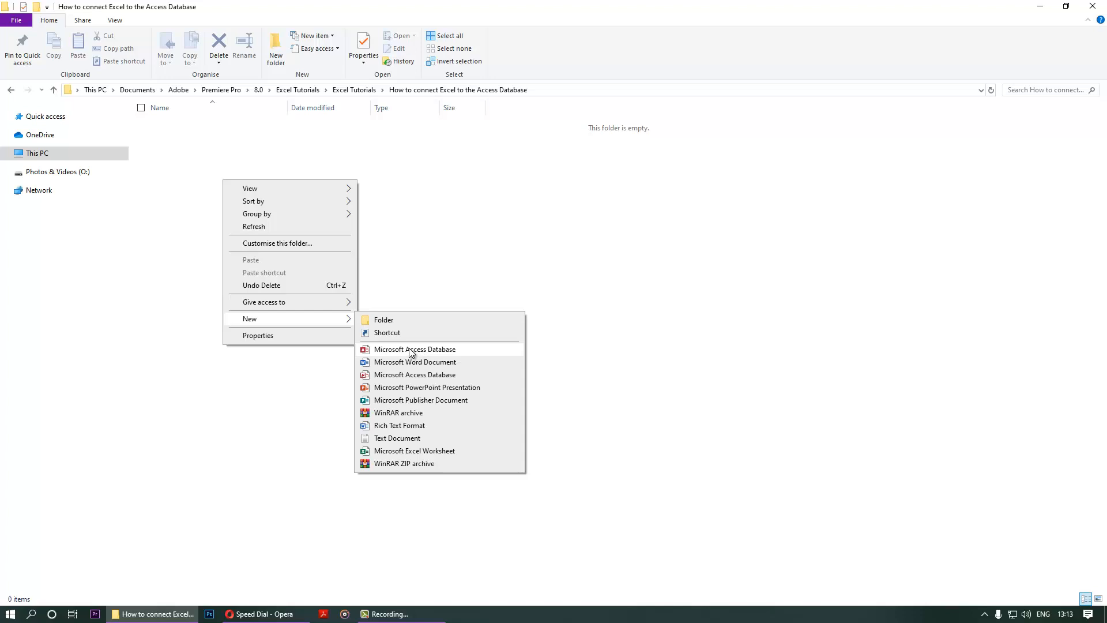
click(414, 348)
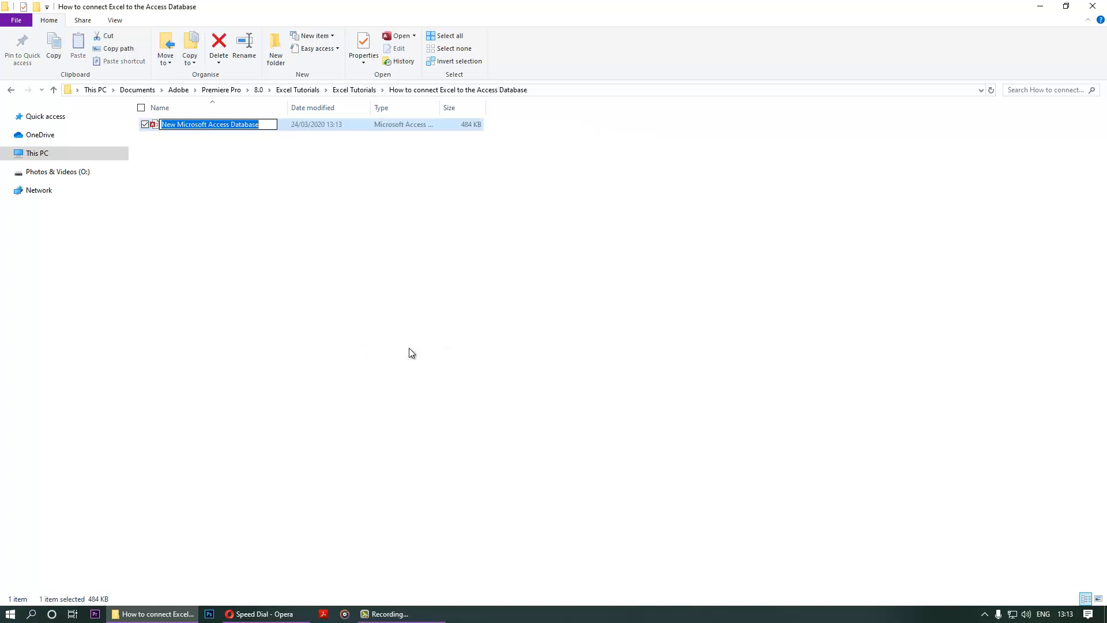
text(simple table)
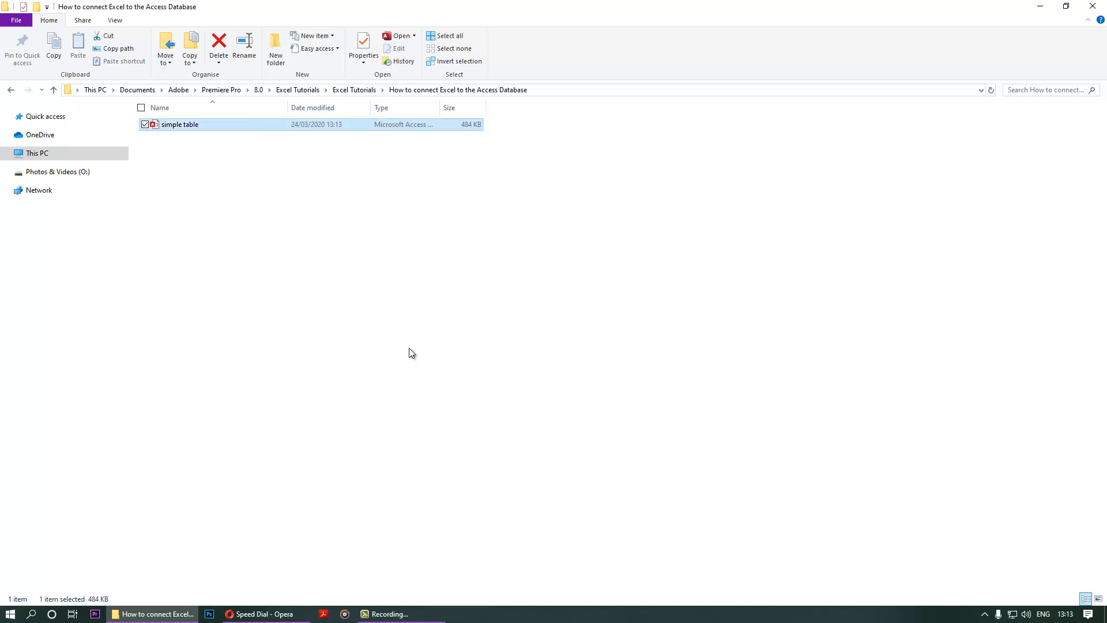
Open the simple table database in Access and enable its disabled content.
double_click(180, 125)
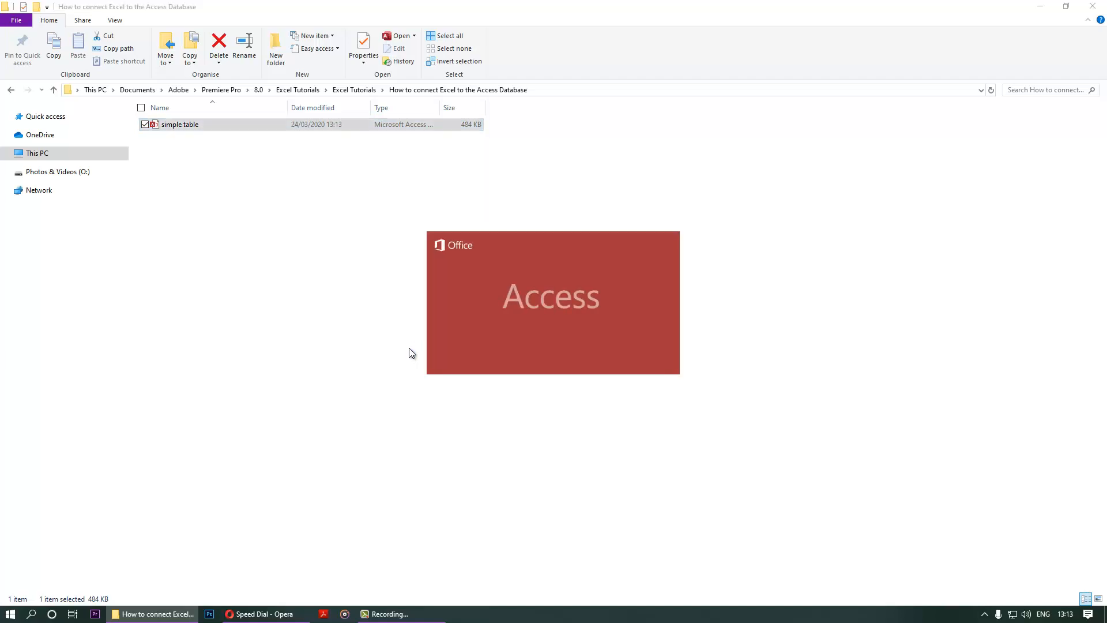
double_click(180, 124)
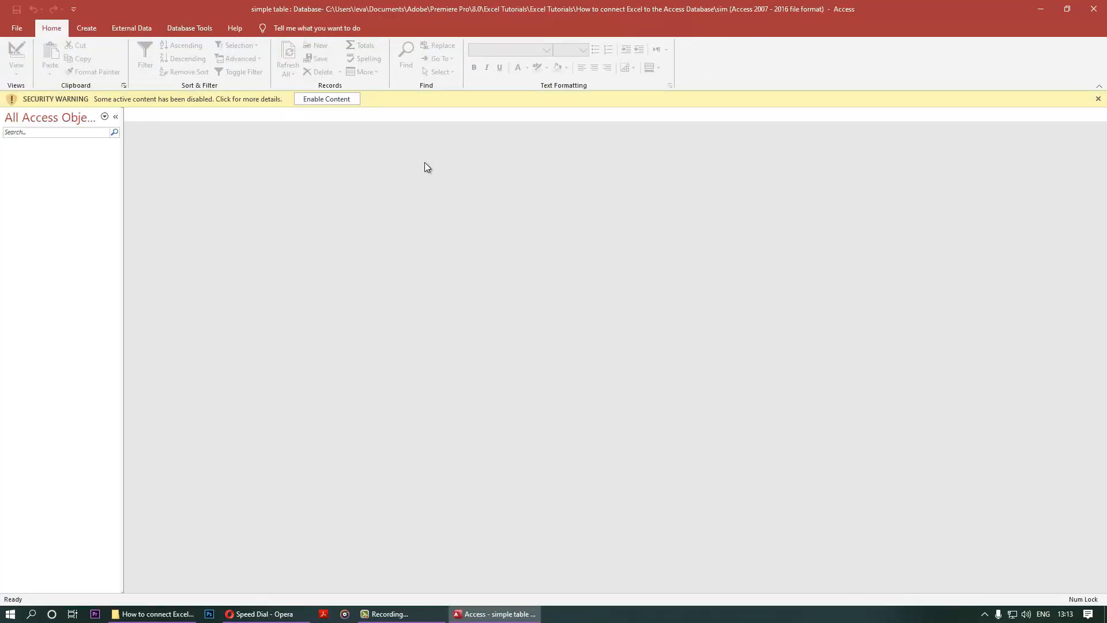
click(326, 99)
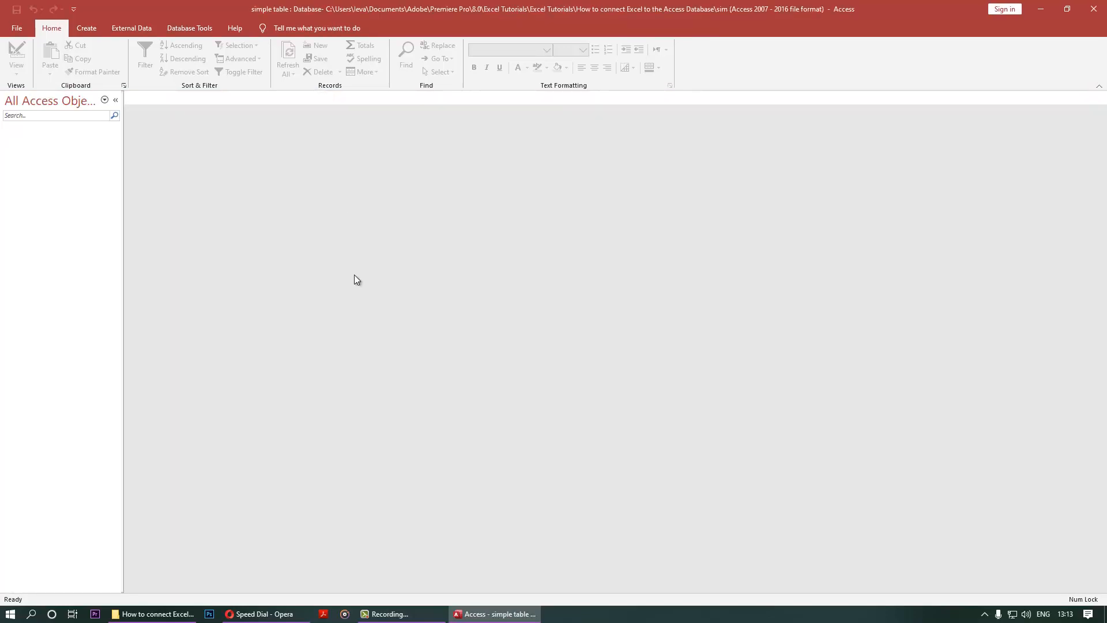
mouse_move(297, 263)
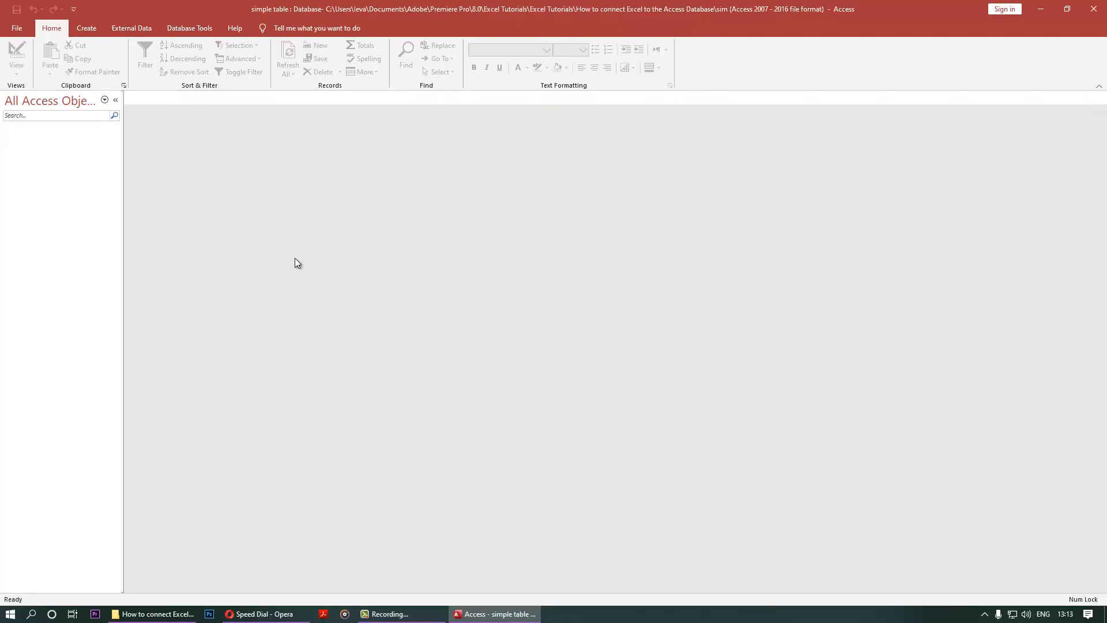
mouse_move(292, 261)
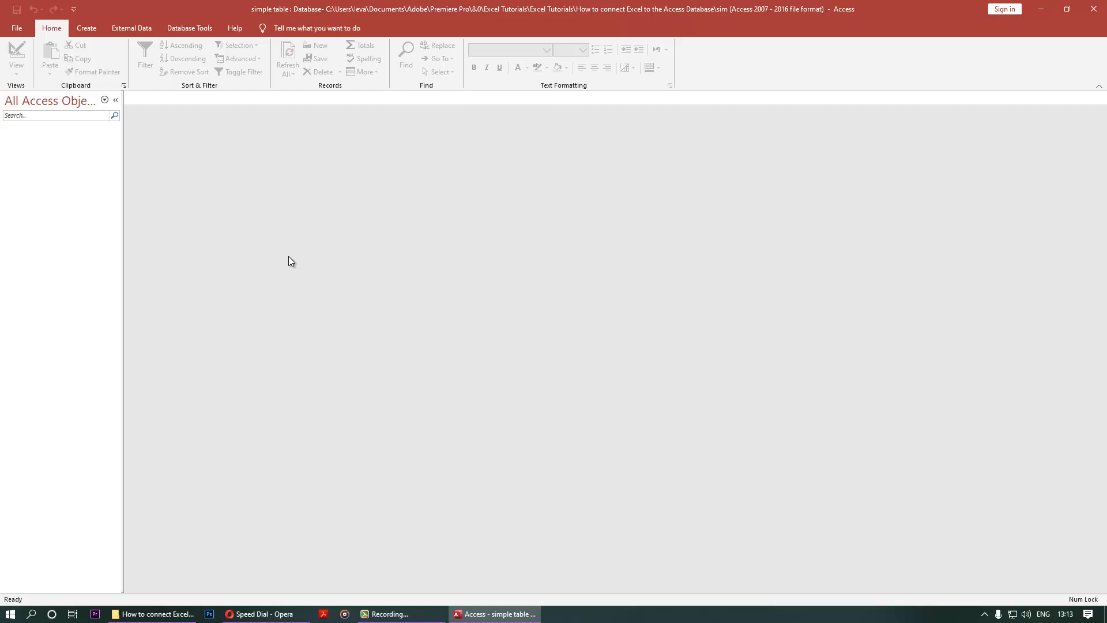
Create a blank table and enter its first record: Micheal, Tom, 20.
click(86, 28)
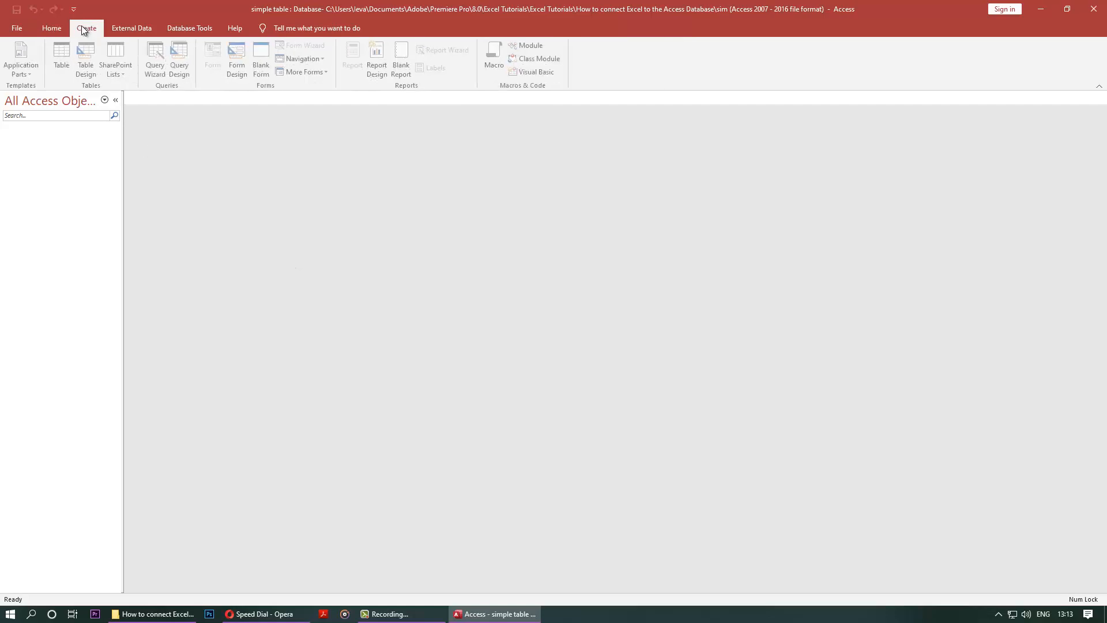
click(61, 60)
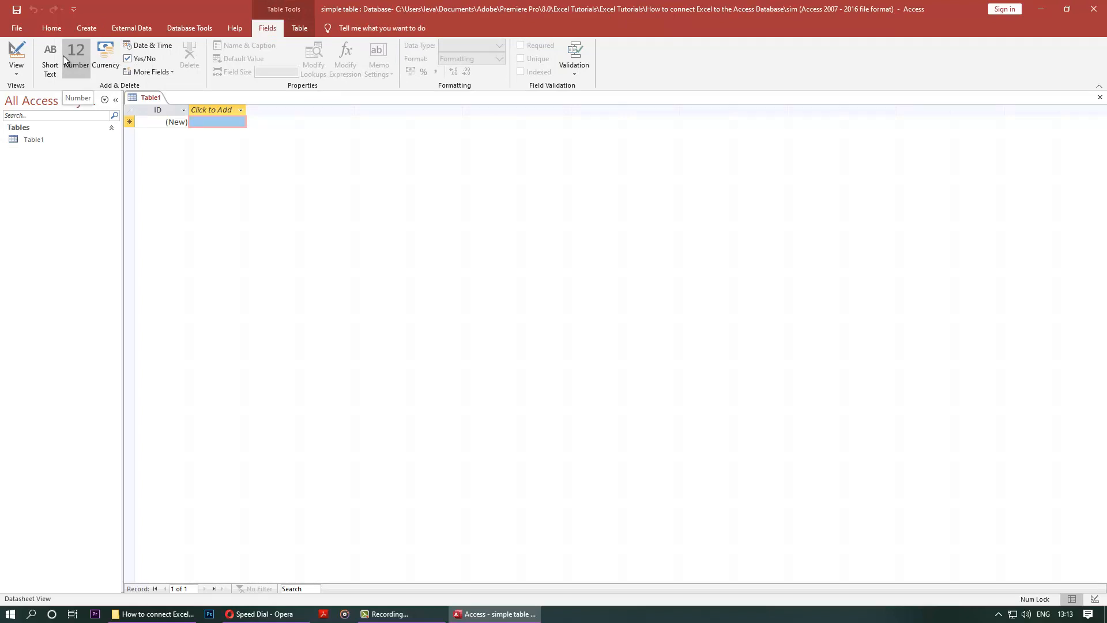
text(Micheal)
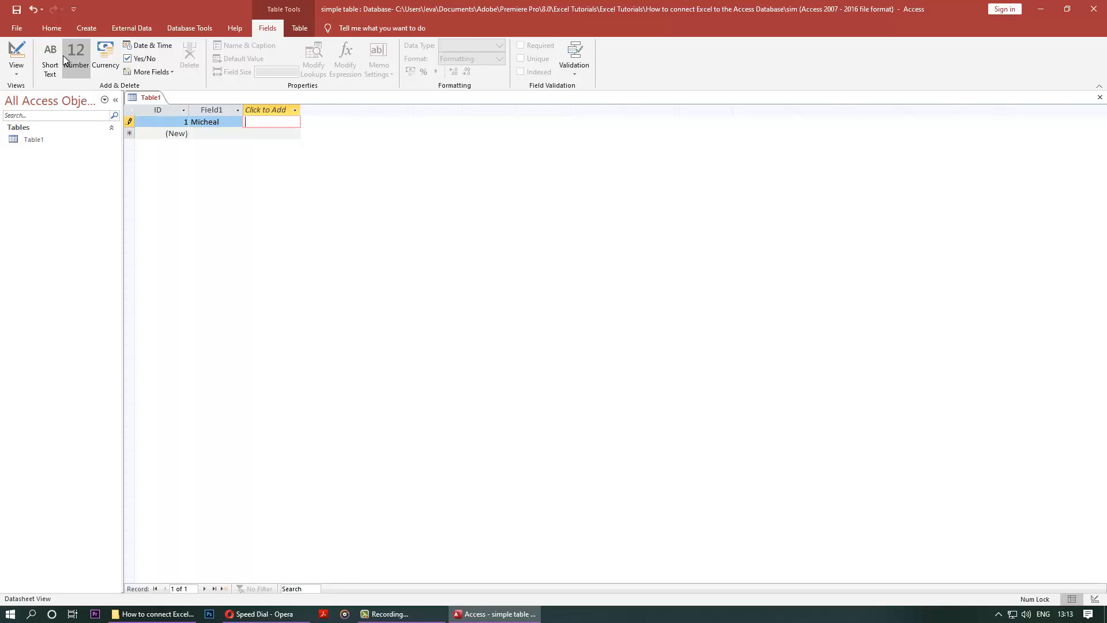
text(Tom)
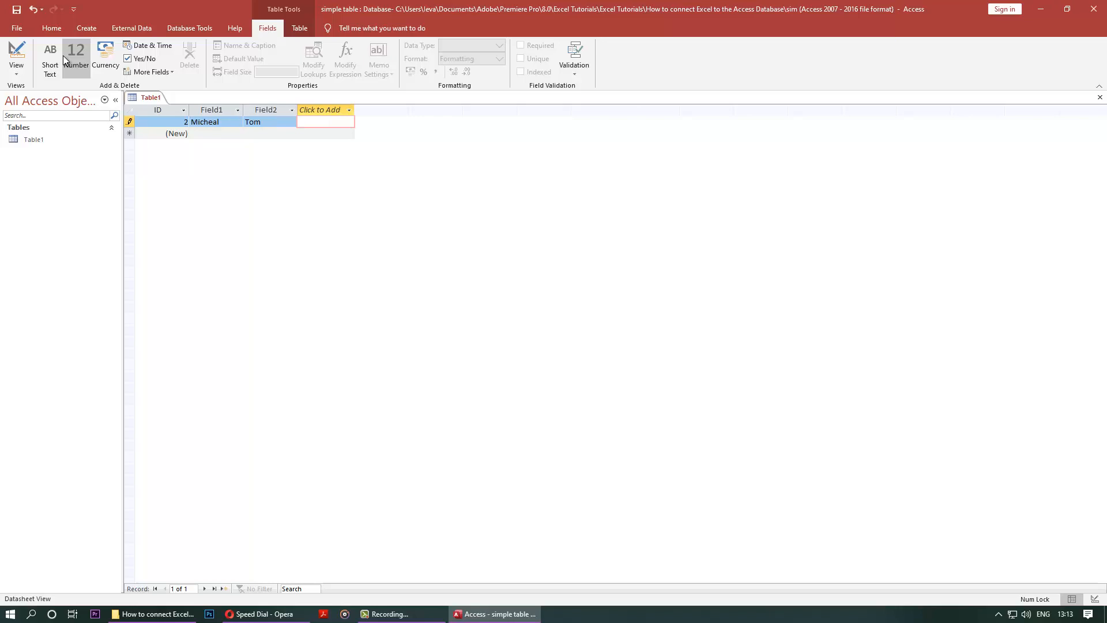
text(20)
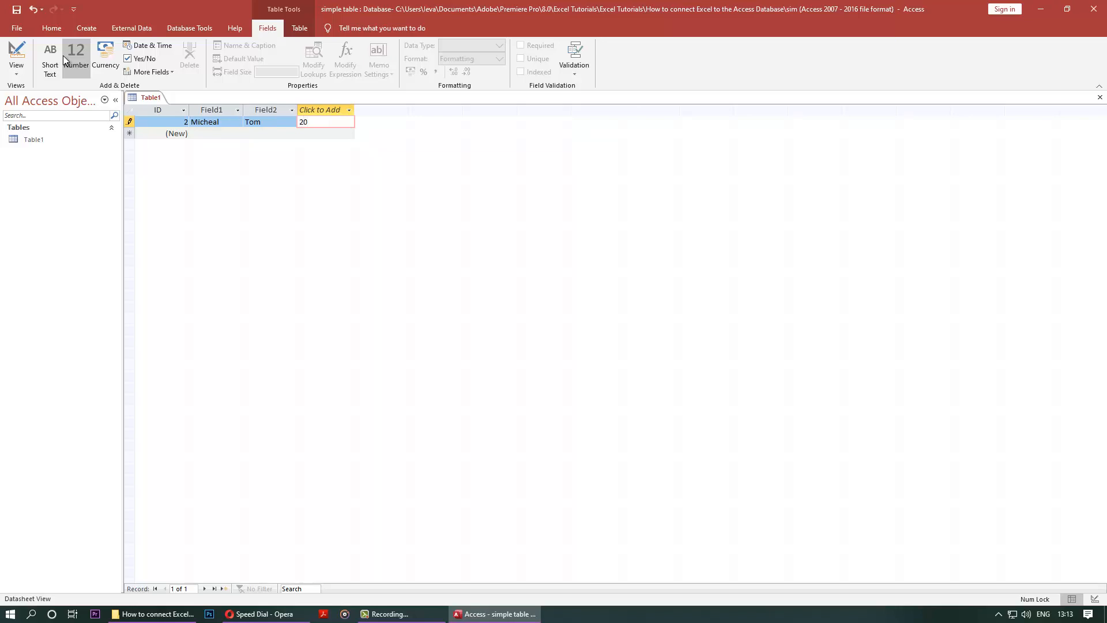
click(325, 121)
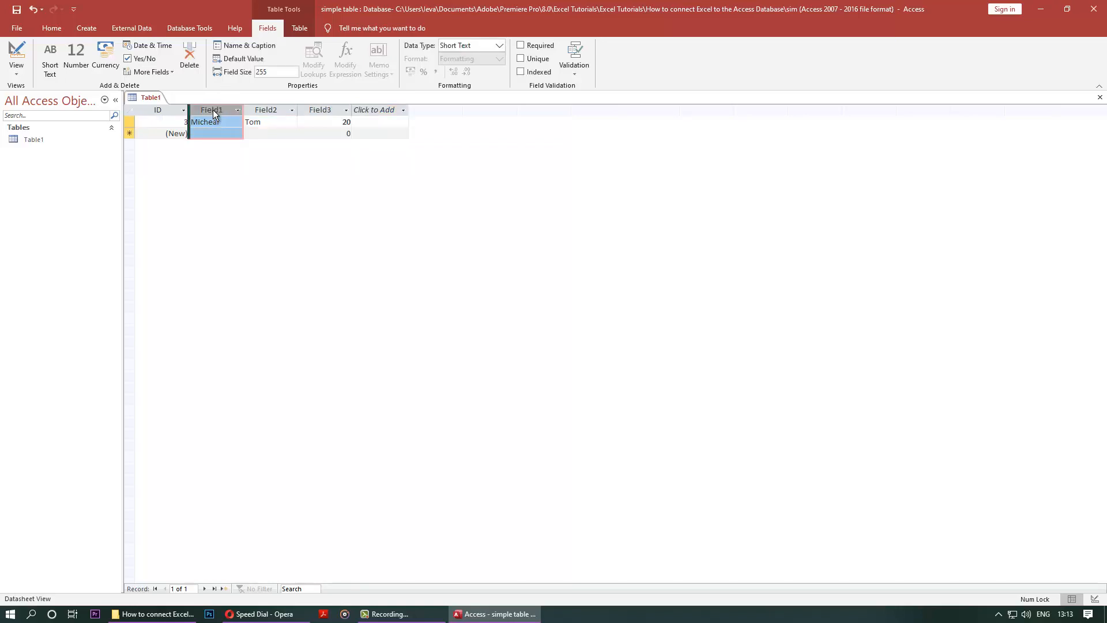
Rename Field1, Field2 and Field3 to First Name, Surname and Age.
double_click(209, 110)
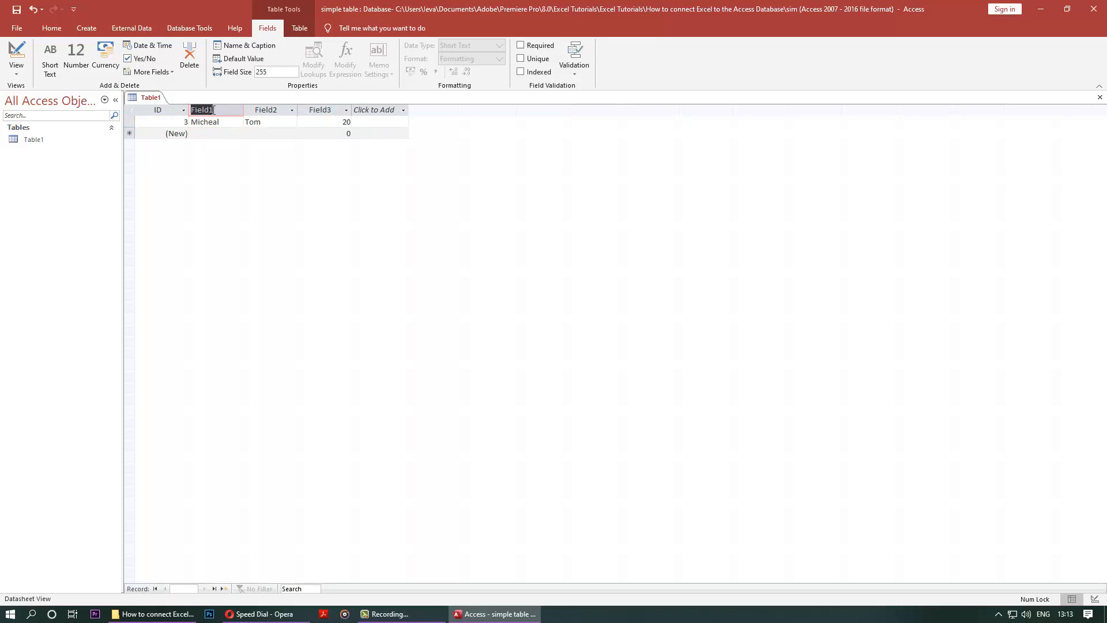
text(First Nmaer)
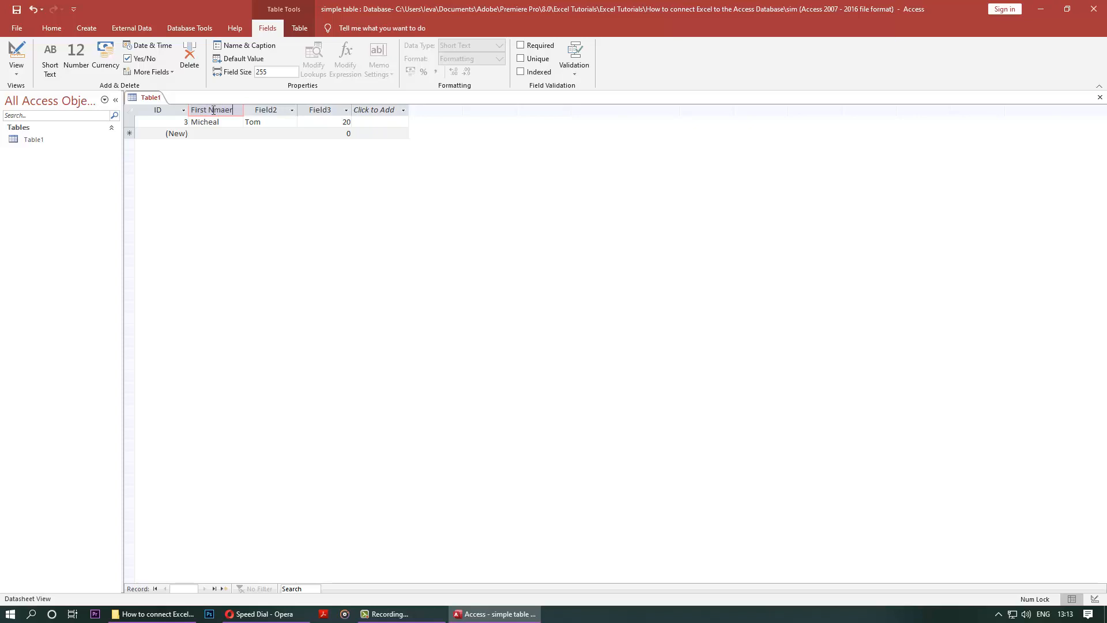
text(First Name)
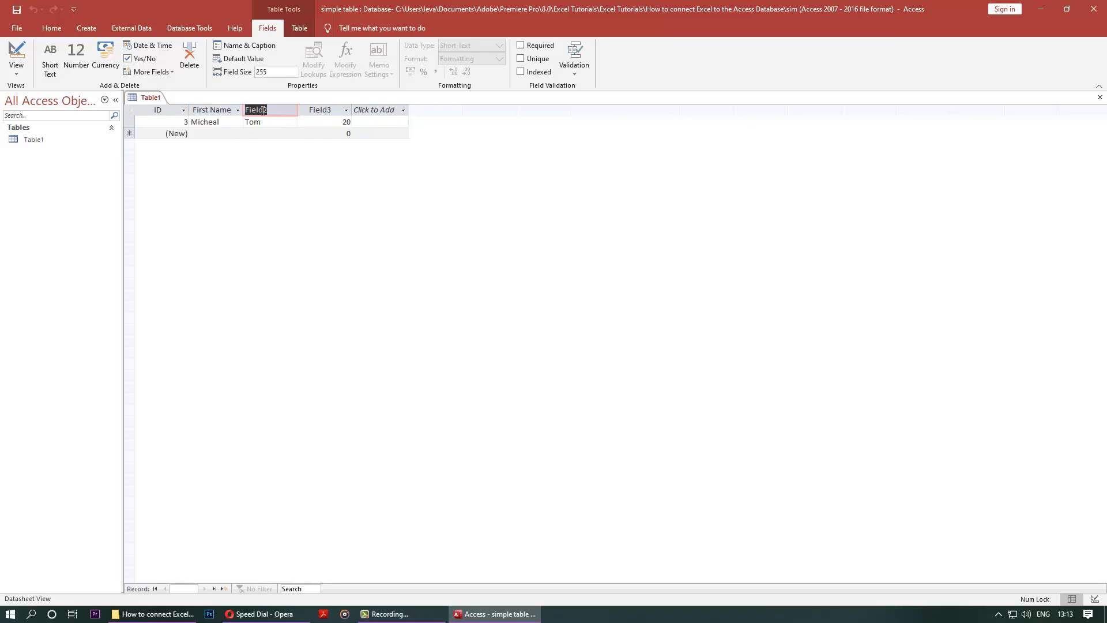
text(Surname)
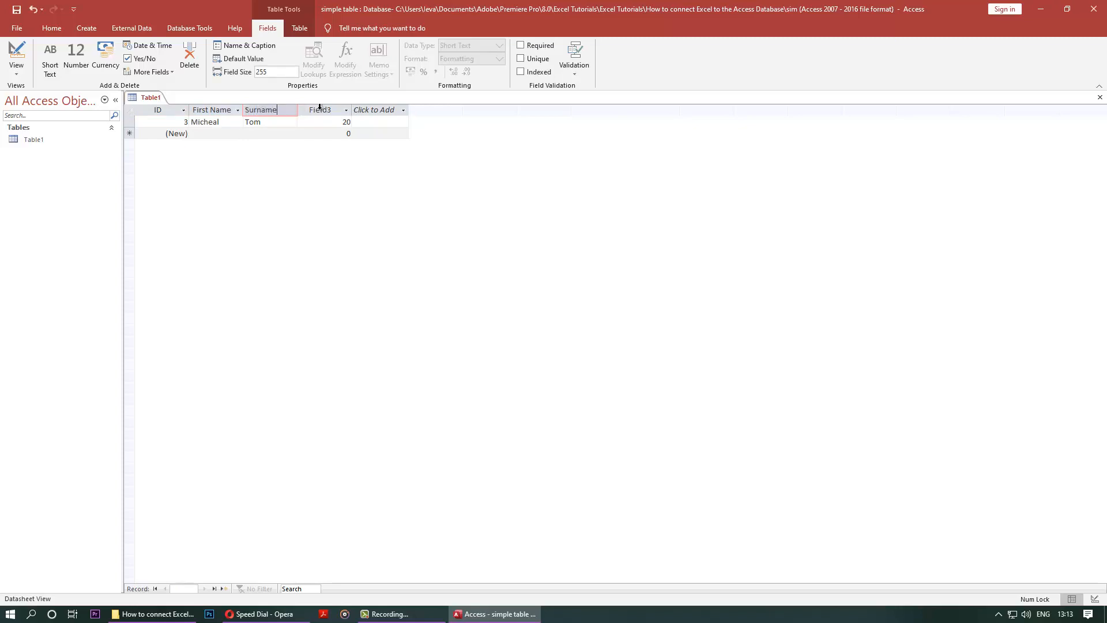
click(320, 109)
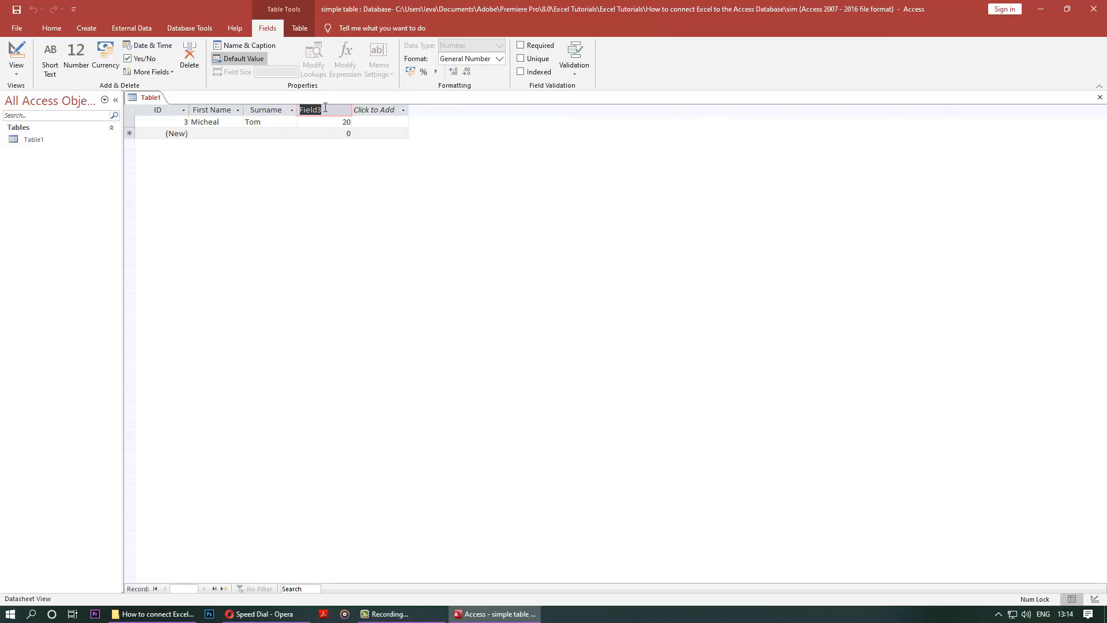
text(Age)
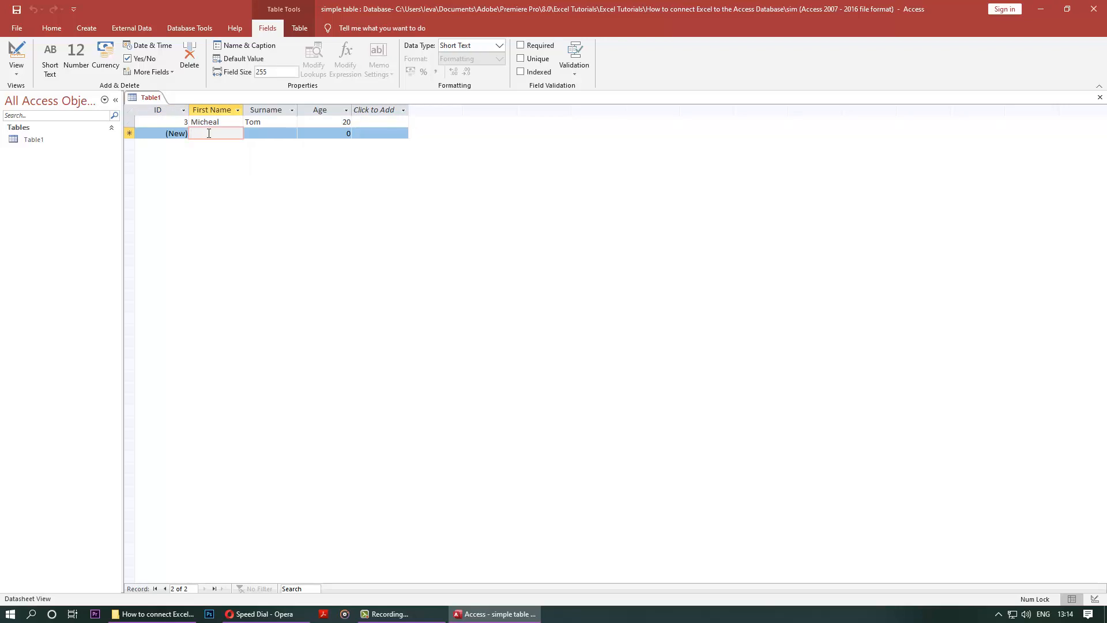
Enter the second record Bhupinder, Tube, 22 in the new row.
text(Bhupinder)
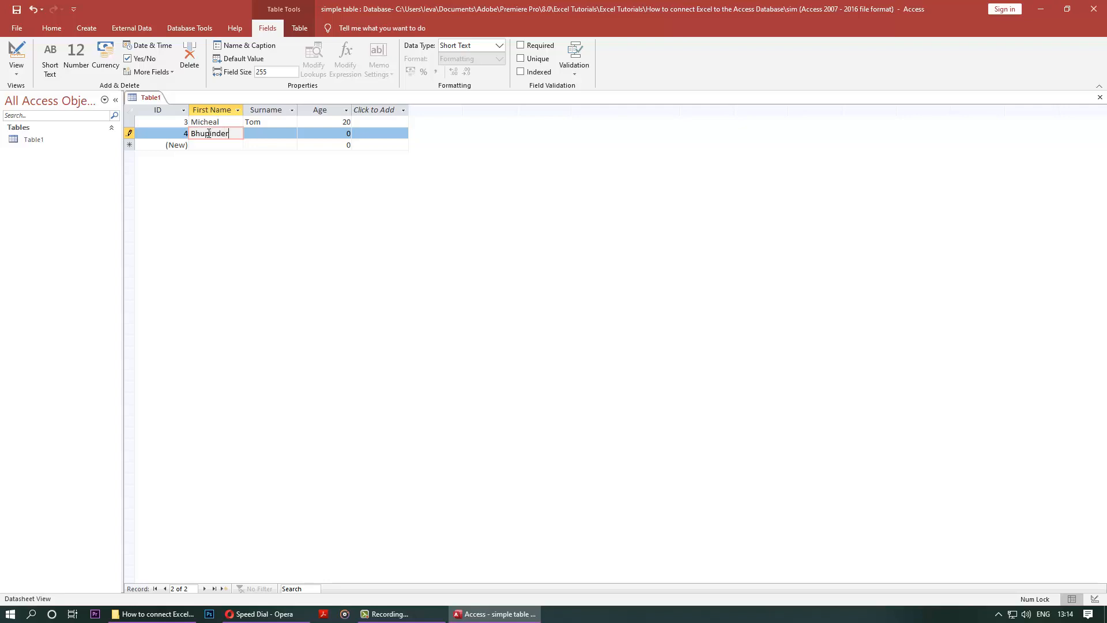
text(Tube)
click(324, 132)
text(22)
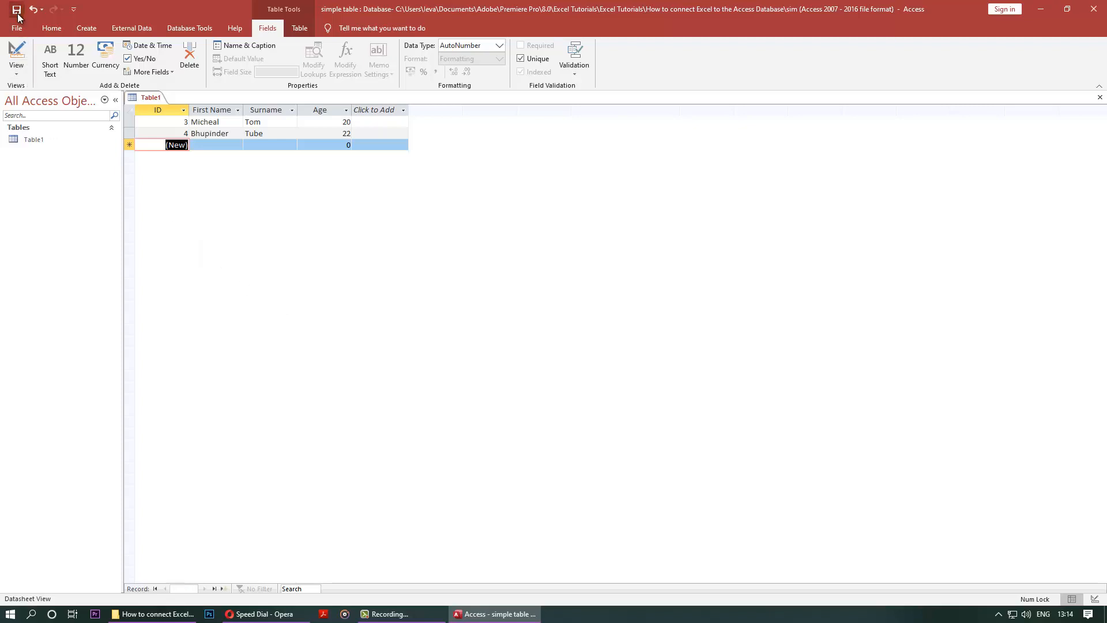
Save the table, keeping the default name Table1.
click(16, 8)
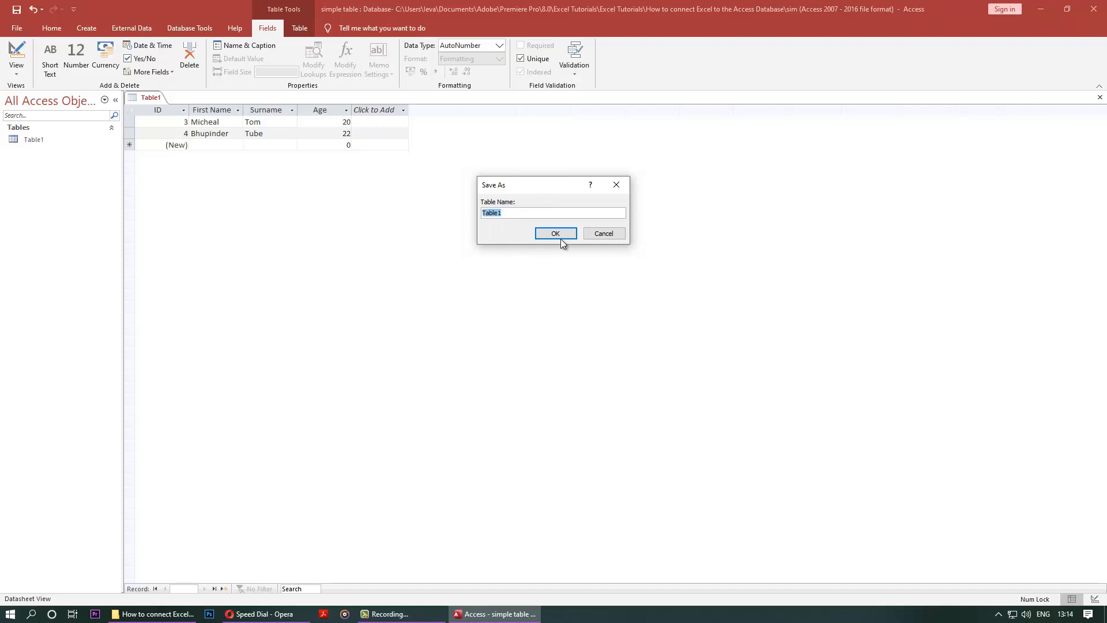
click(554, 232)
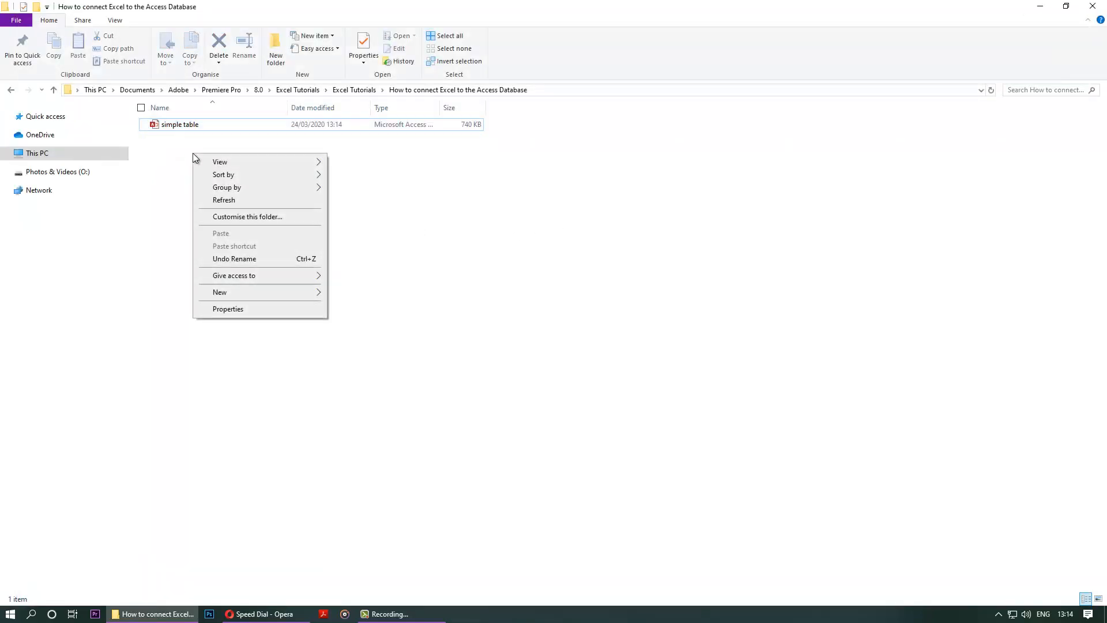
Create a new Excel worksheet file named 'Extracting data from access' in the folder.
click(219, 292)
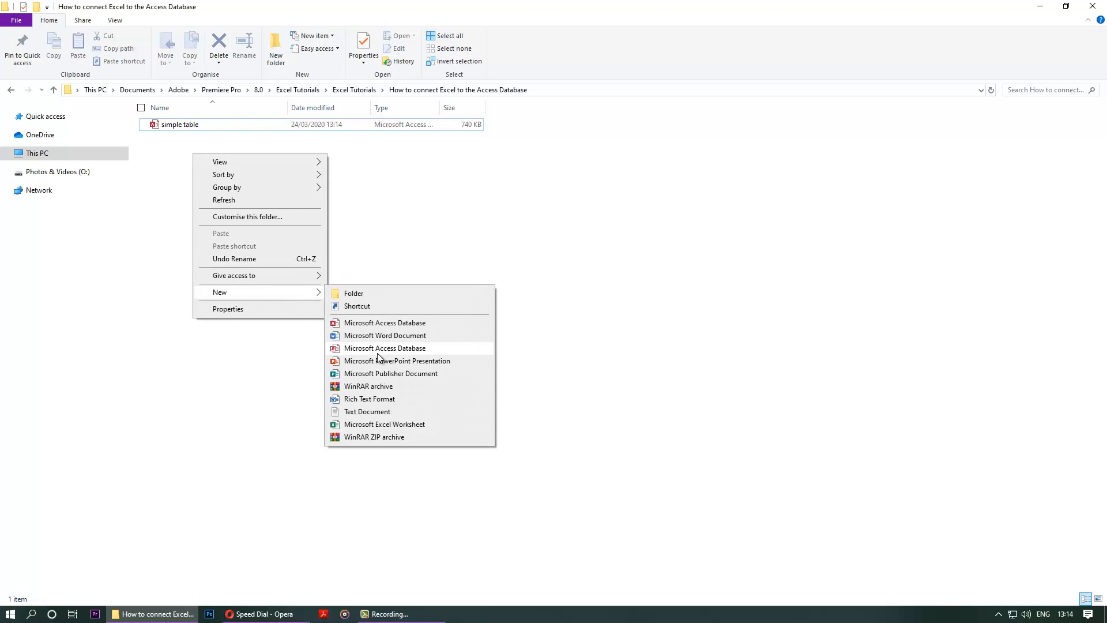
click(384, 423)
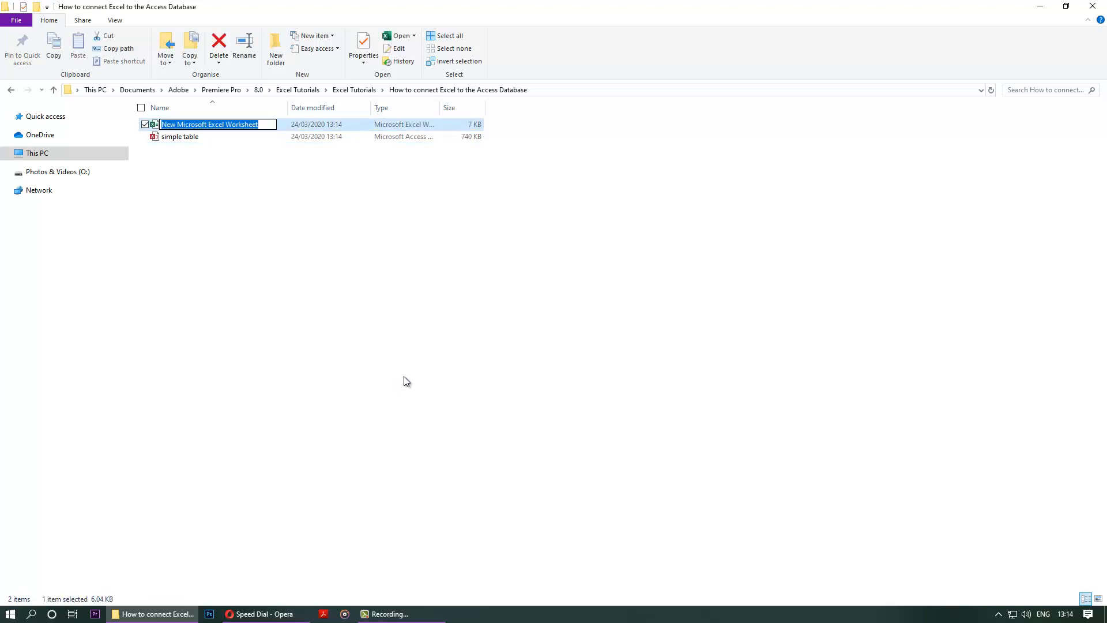
text(Extracting data from access)
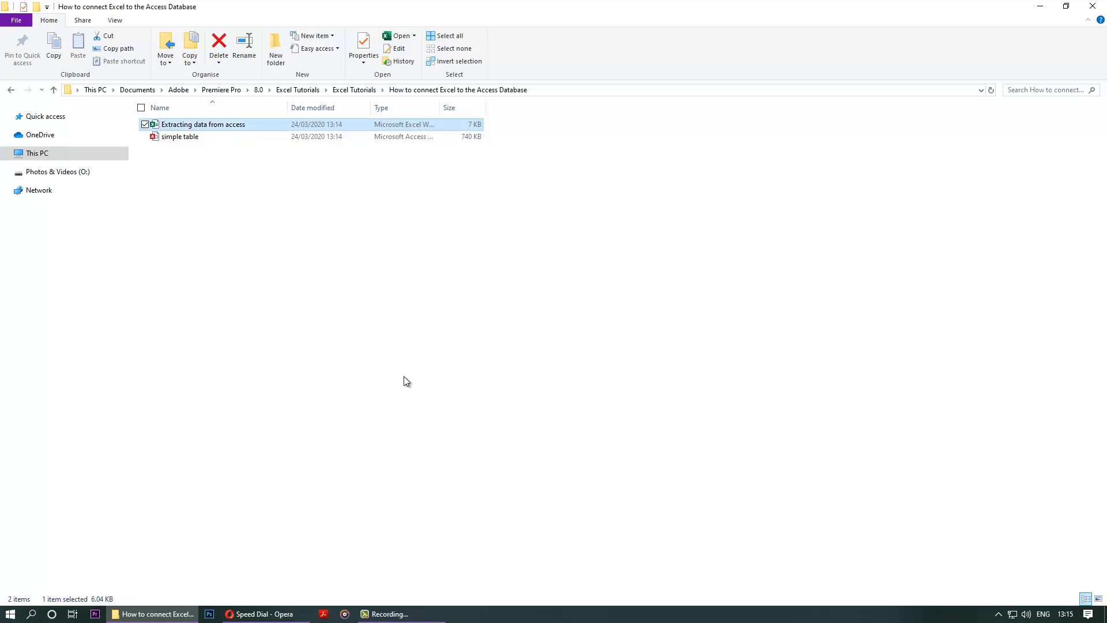
Open the workbook and start Get Data > From Database > From Microsoft Access Database.
double_click(202, 125)
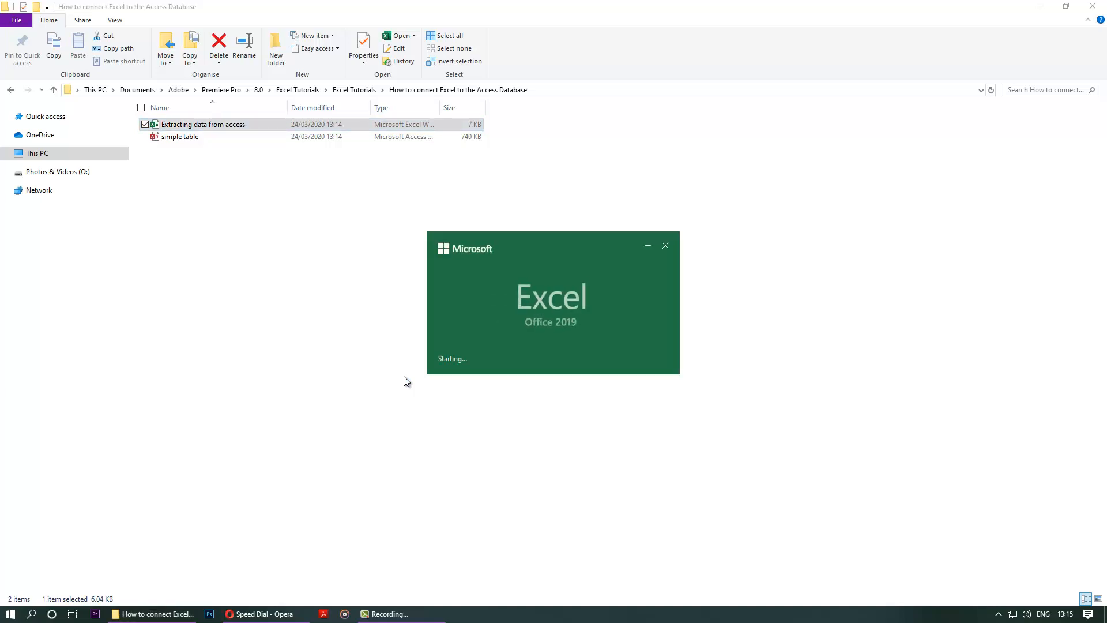
double_click(203, 124)
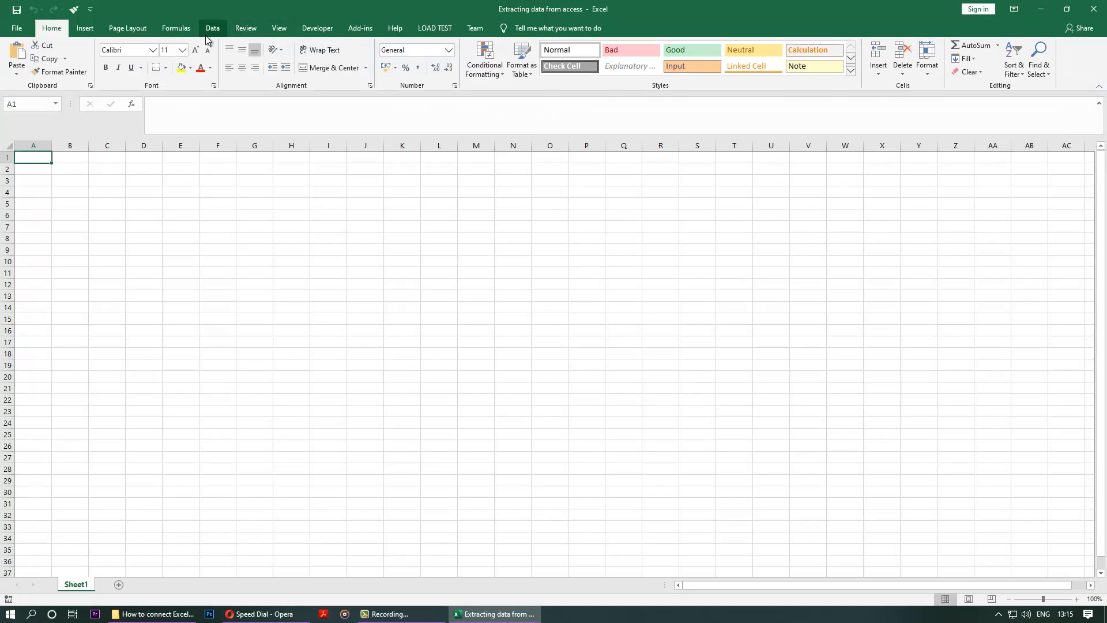
click(212, 27)
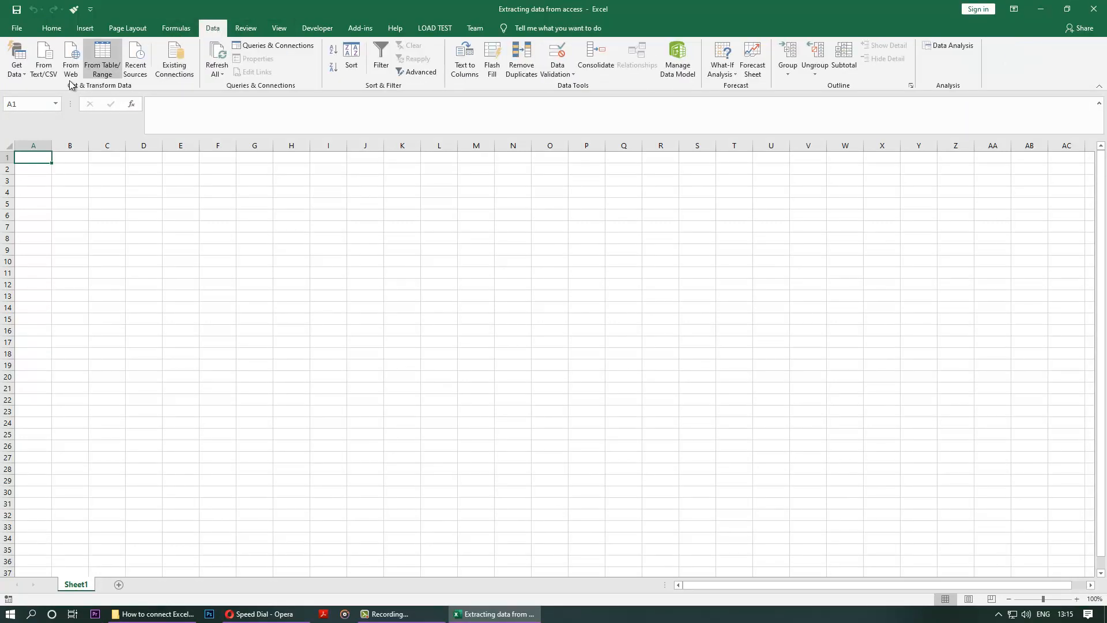
click(15, 58)
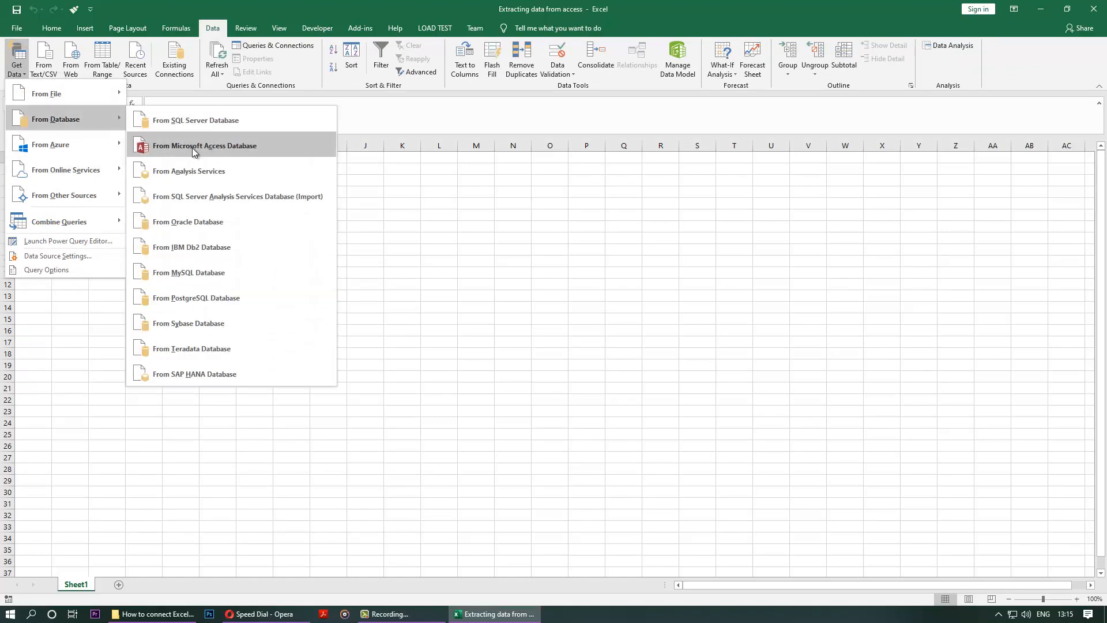
mouse_move(205, 145)
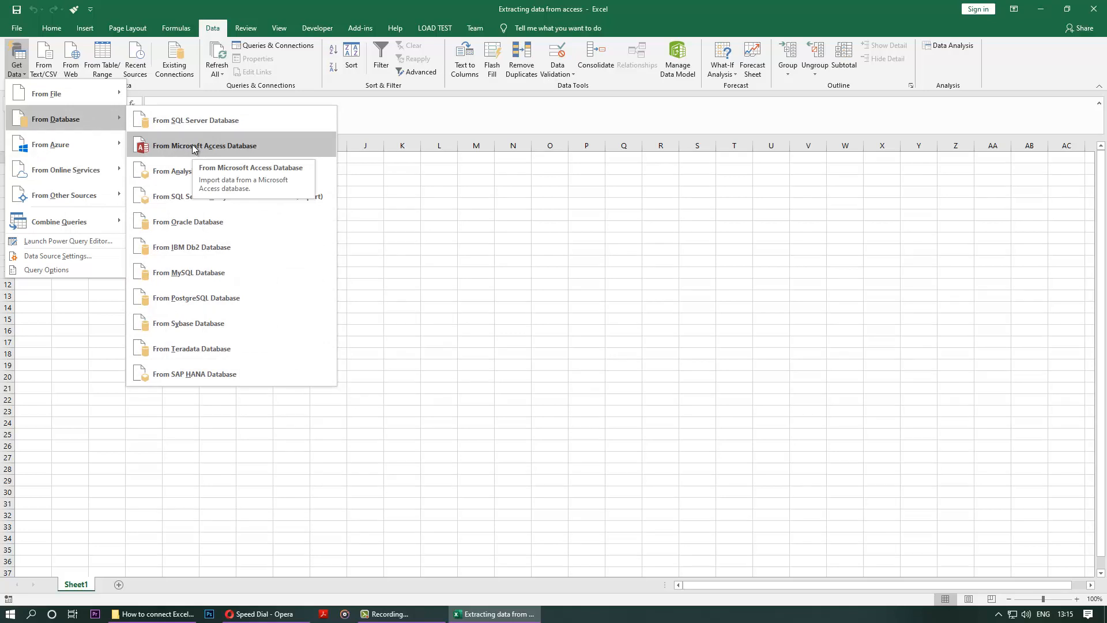
click(205, 146)
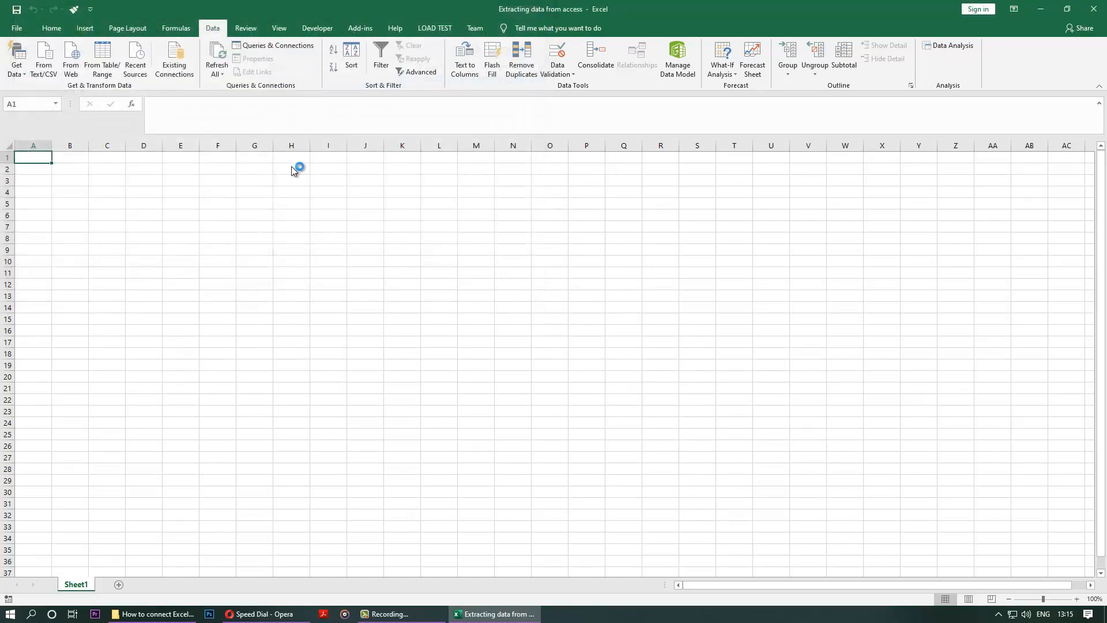
mouse_move(290, 247)
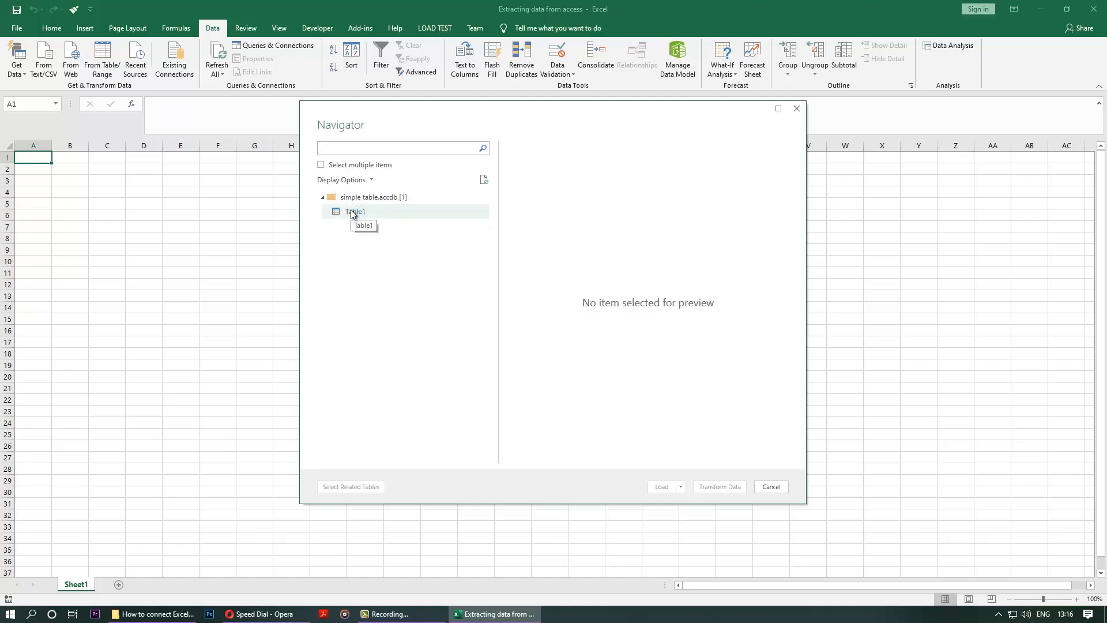
Select Table1 from simple table.accdb in the Navigator for loading.
click(719, 487)
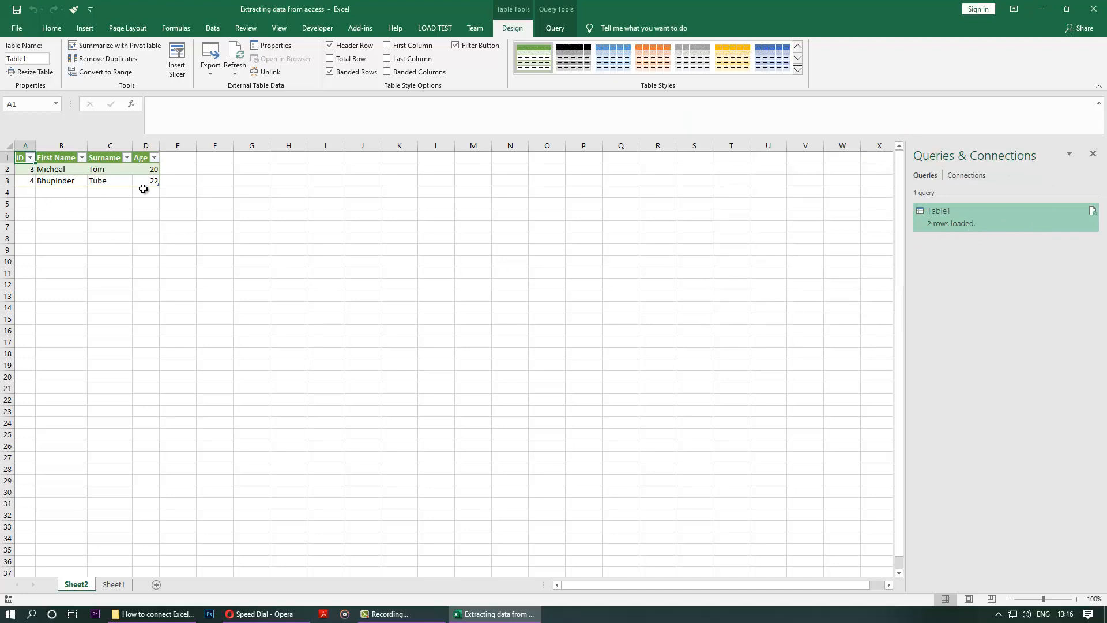
mouse_move(126, 225)
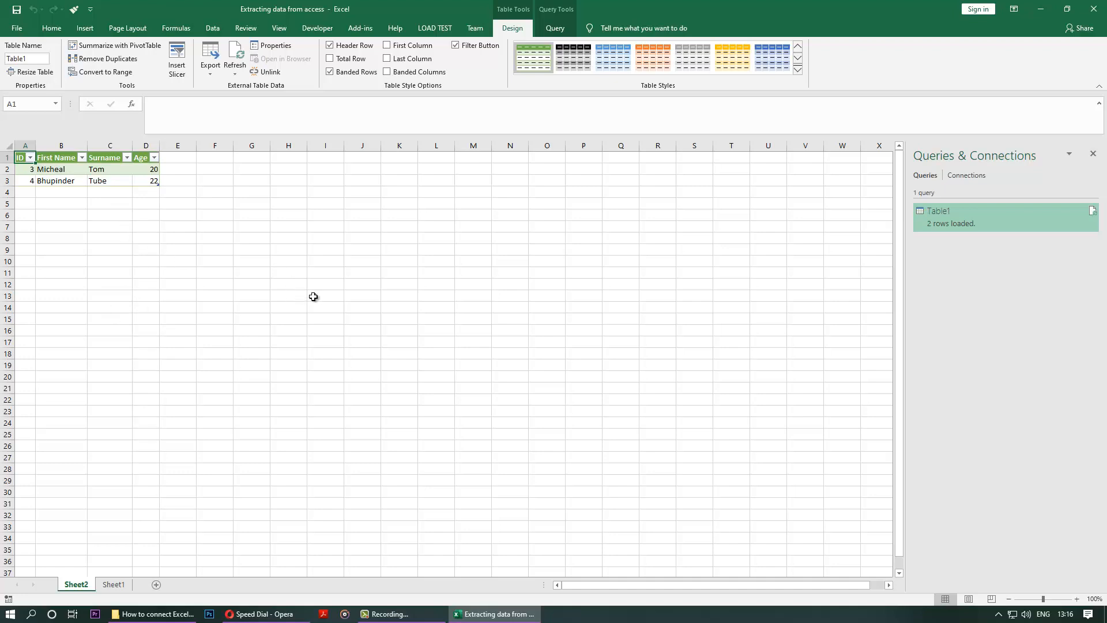
mouse_move(278, 507)
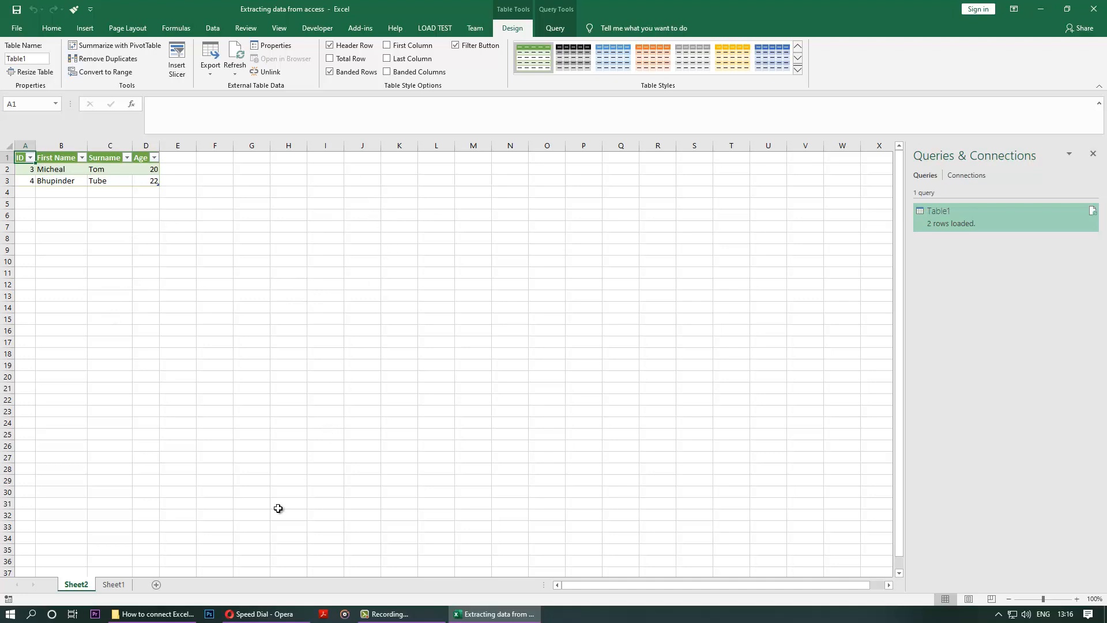
Switch to the tutorial folder and reopen the simple table database in Access.
click(153, 613)
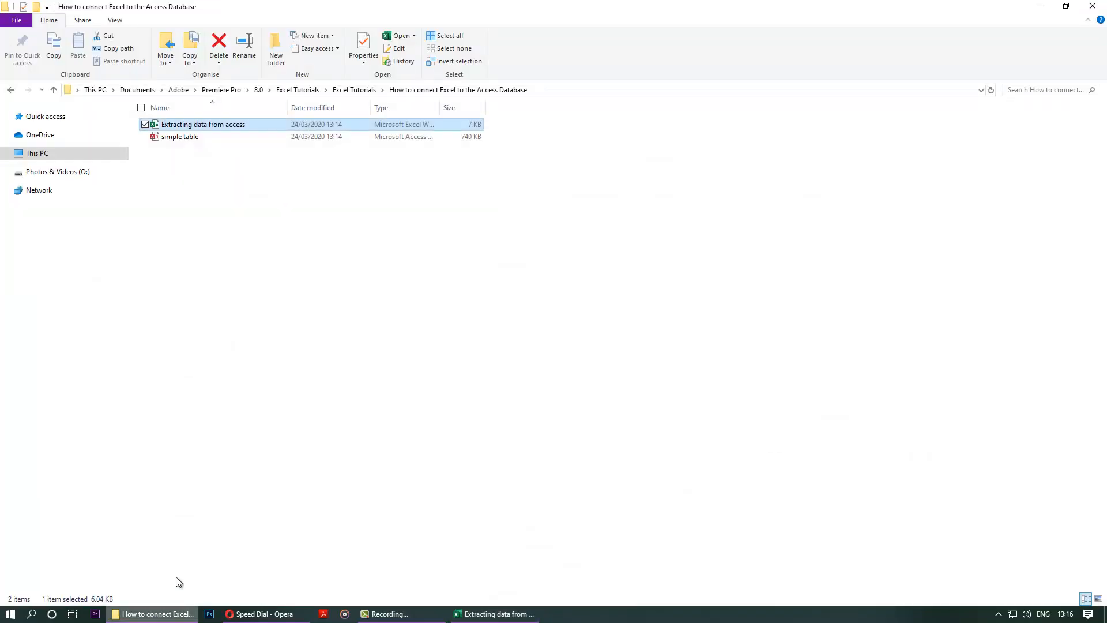
click(180, 136)
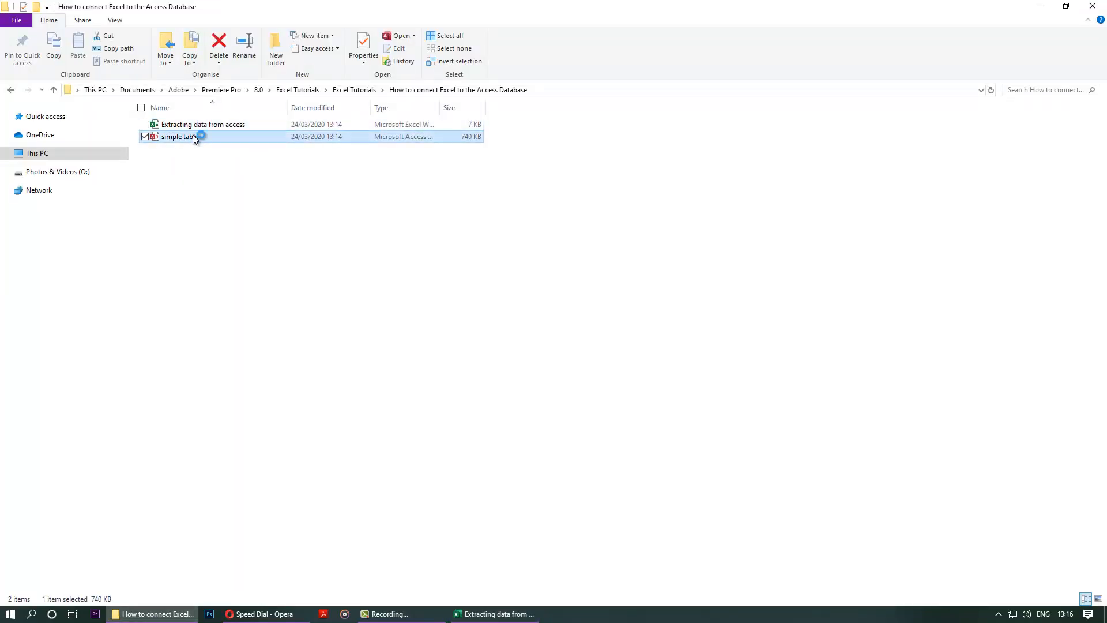
double_click(177, 136)
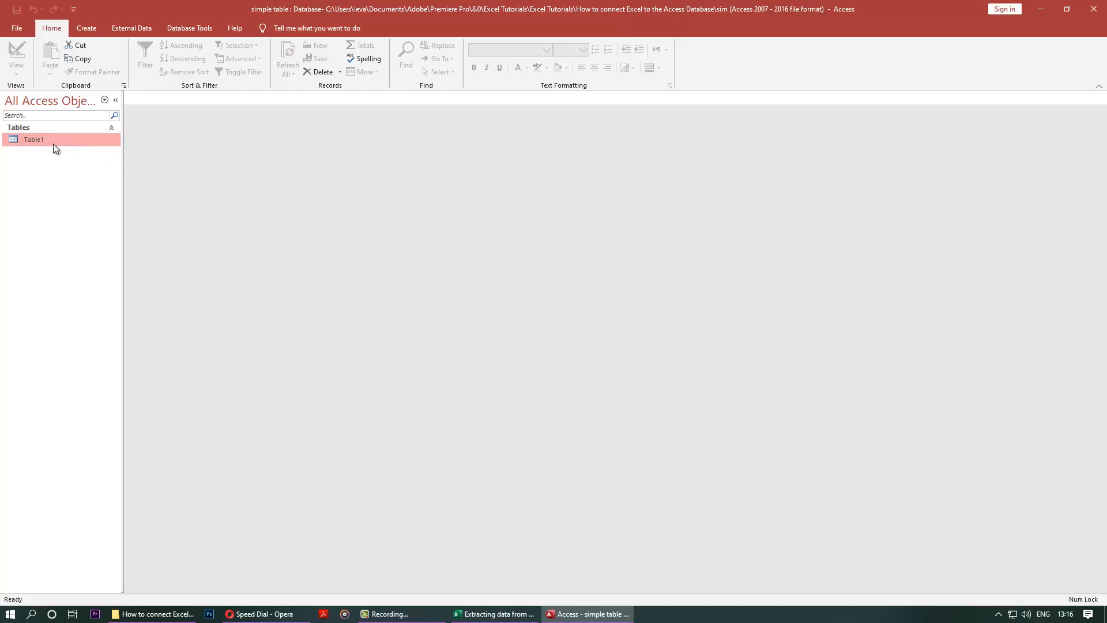
Enter a third Table1 record with First Name Susan, Surname Smith and Age 5.
double_click(34, 139)
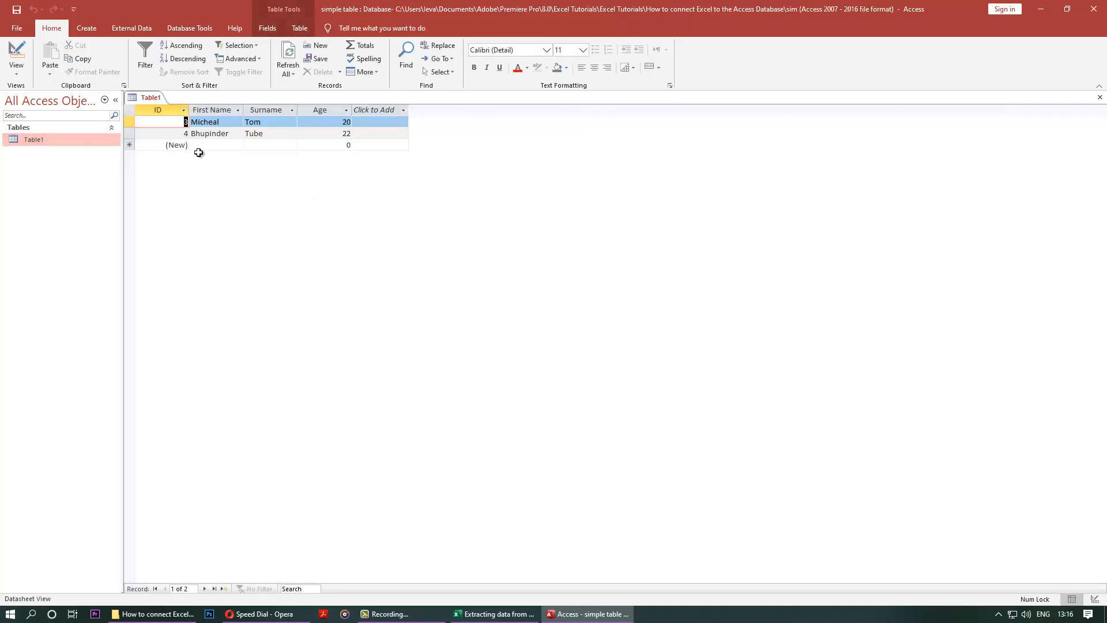
click(216, 146)
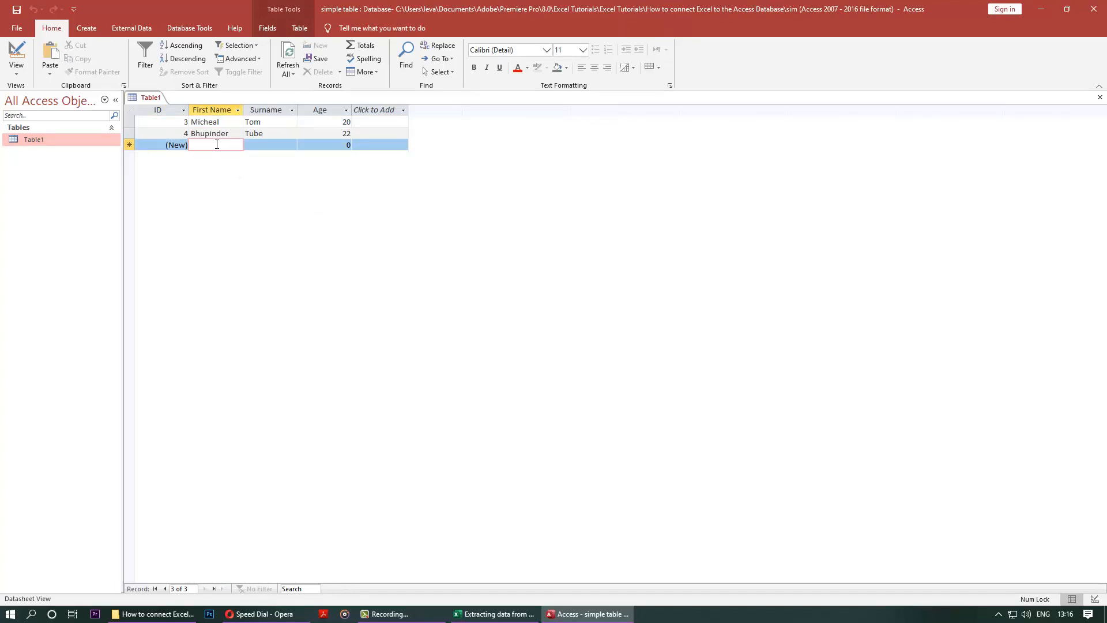
text(Sus)
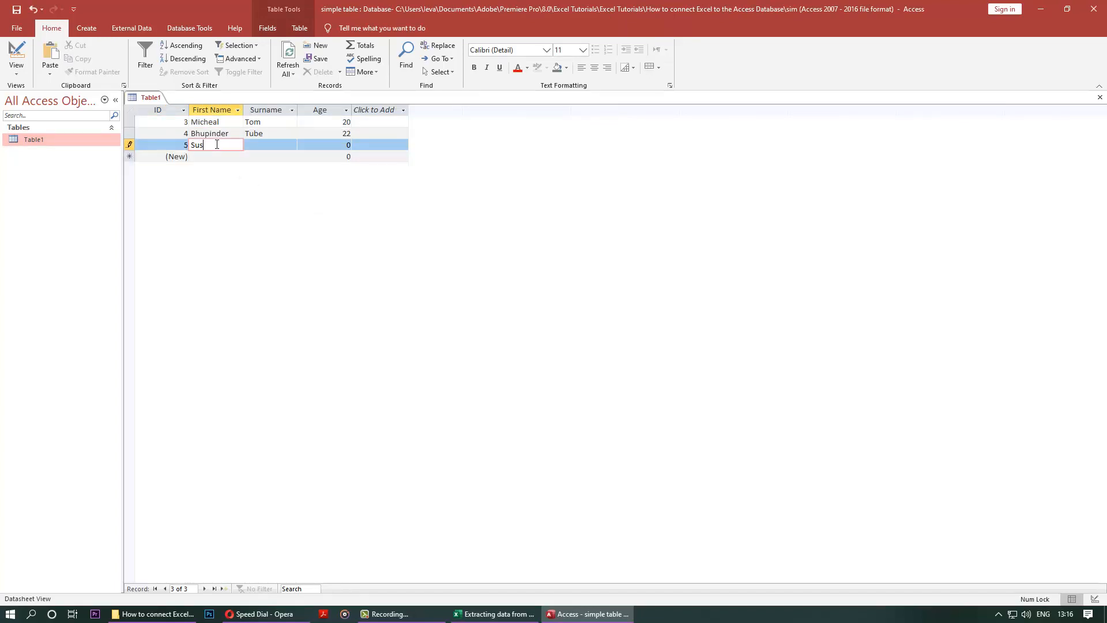
text(Smith)
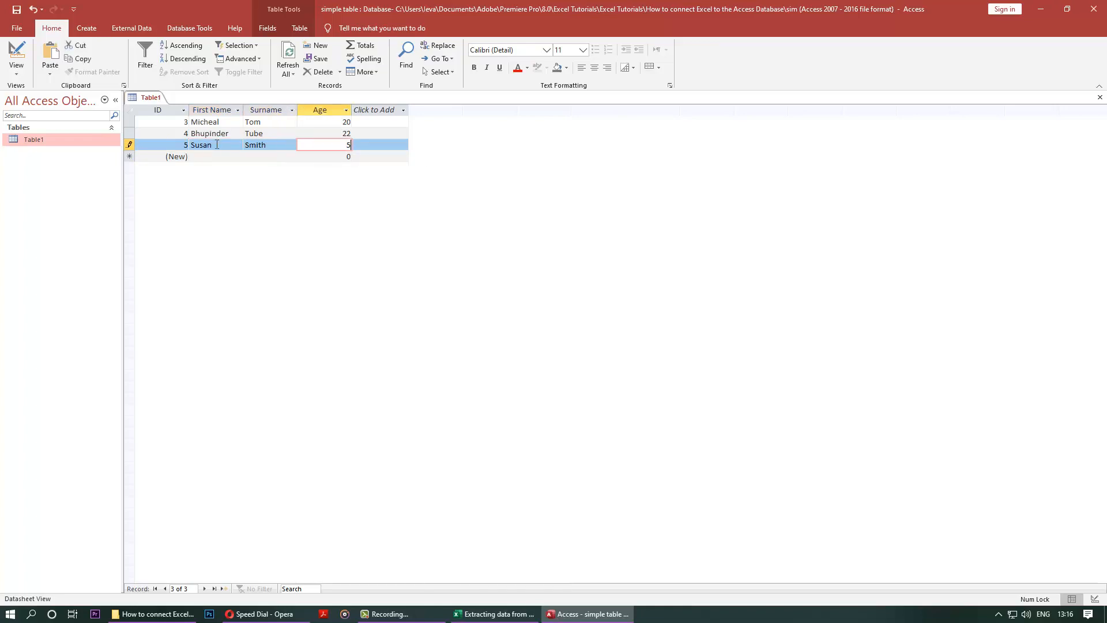
text(5)
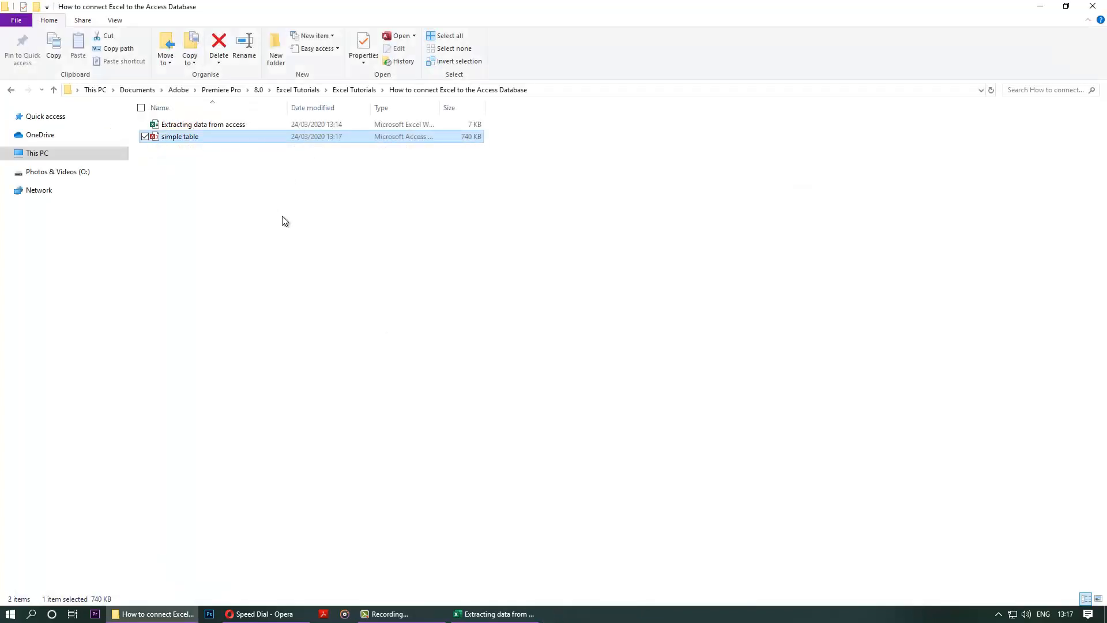
mouse_move(504, 590)
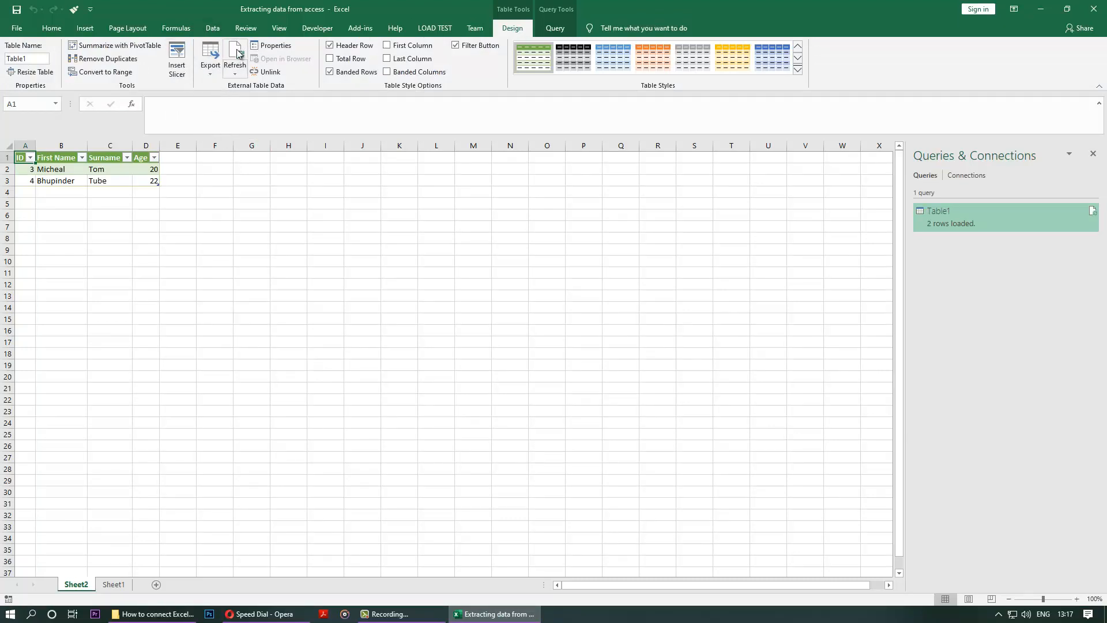
mouse_move(234, 59)
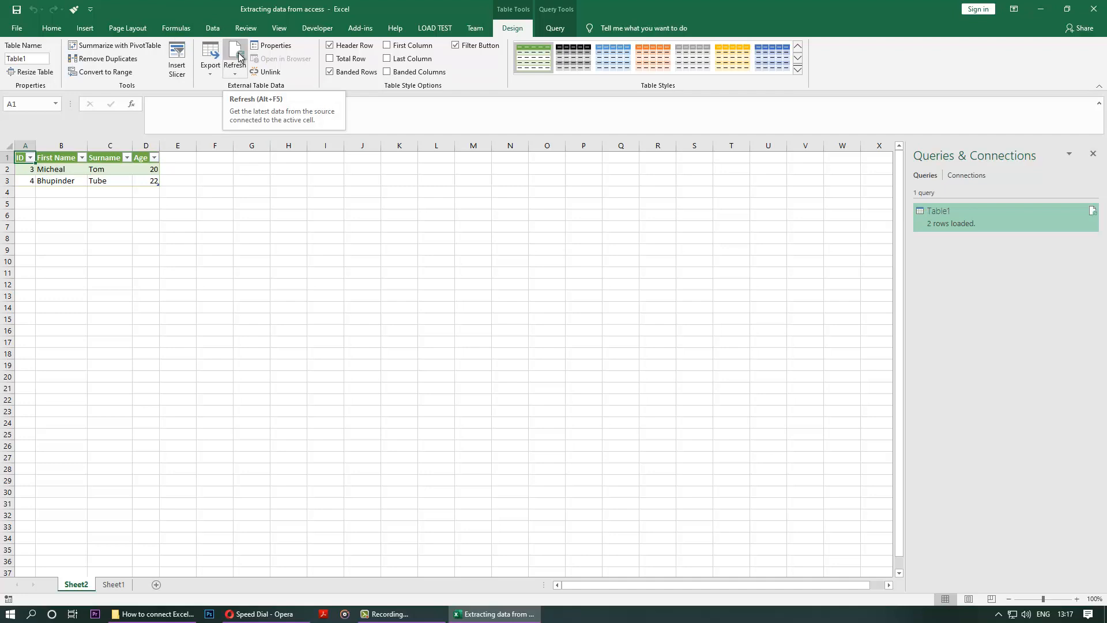
Refresh the linked Table1 query so it reports three rows loaded from Access.
click(234, 55)
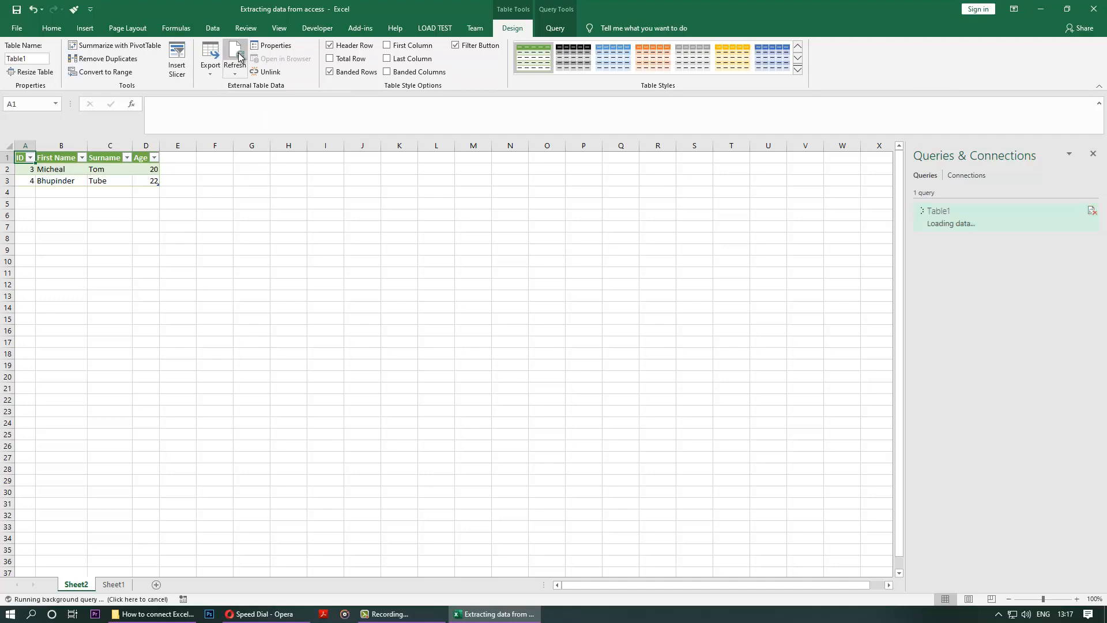
click(234, 57)
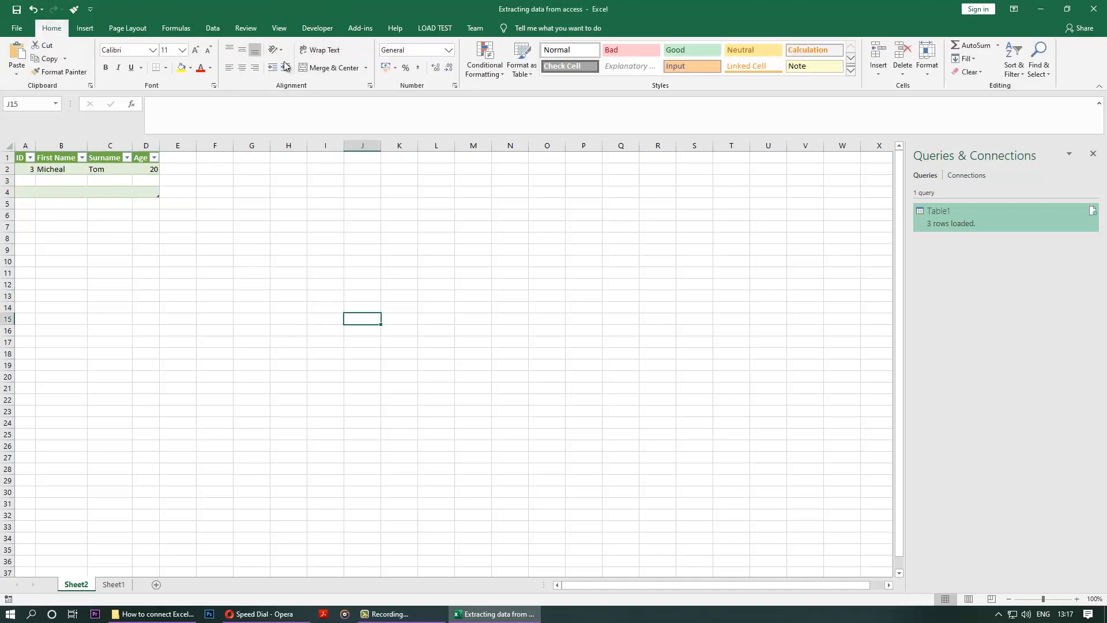
Run Refresh All from the Data ribbon to reload Table1 from the Access database.
click(213, 27)
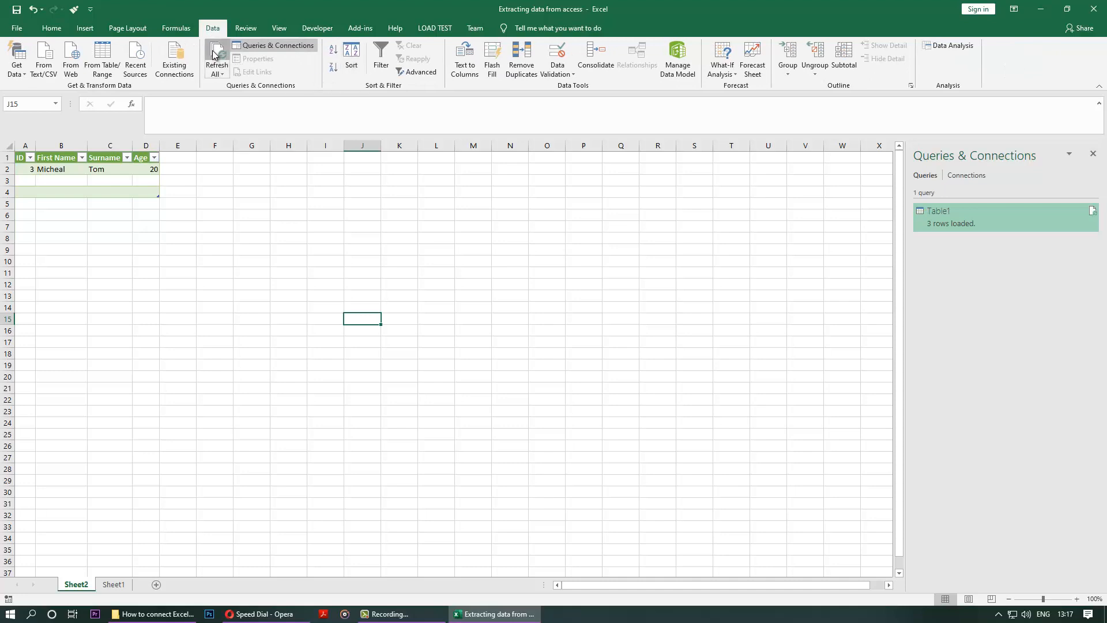
click(216, 59)
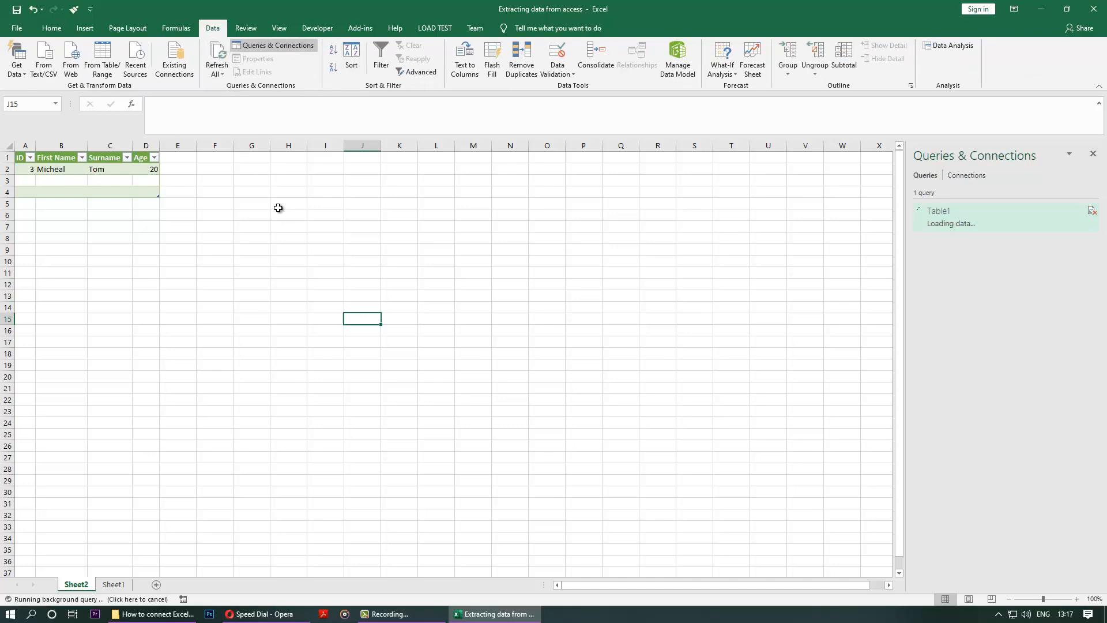